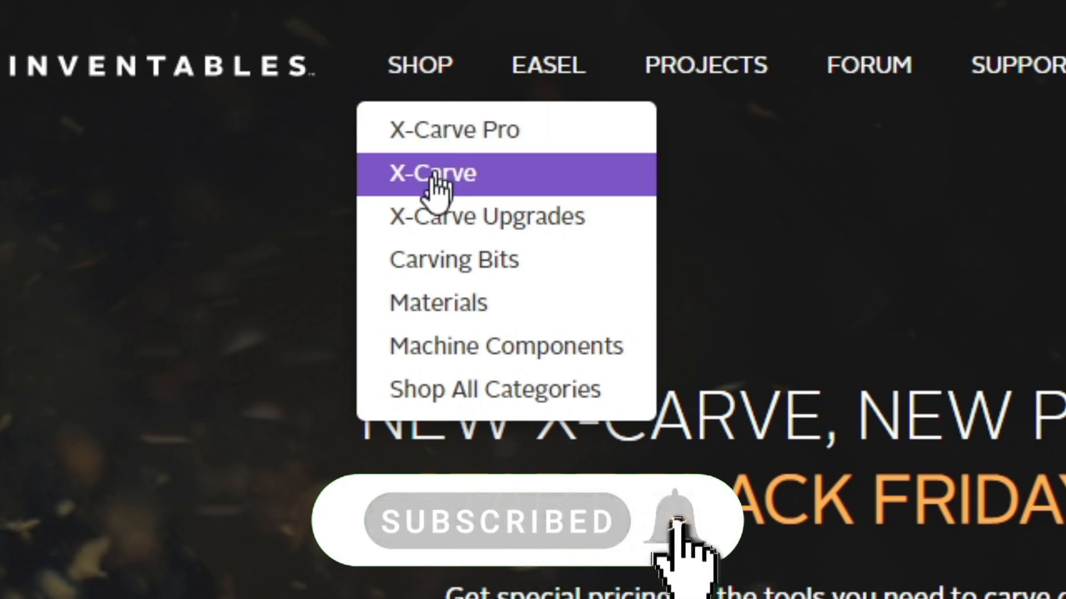
- Open the X-Carve product page and scroll to the 'Current owner? Update your X-Carve' section
click(433, 174)
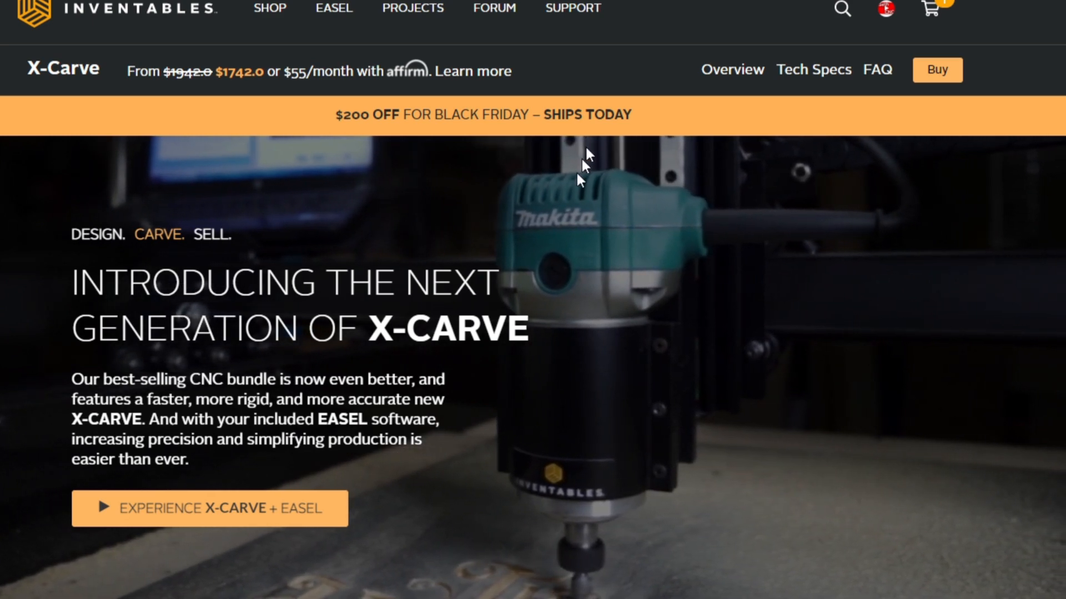
scroll(down, 3)
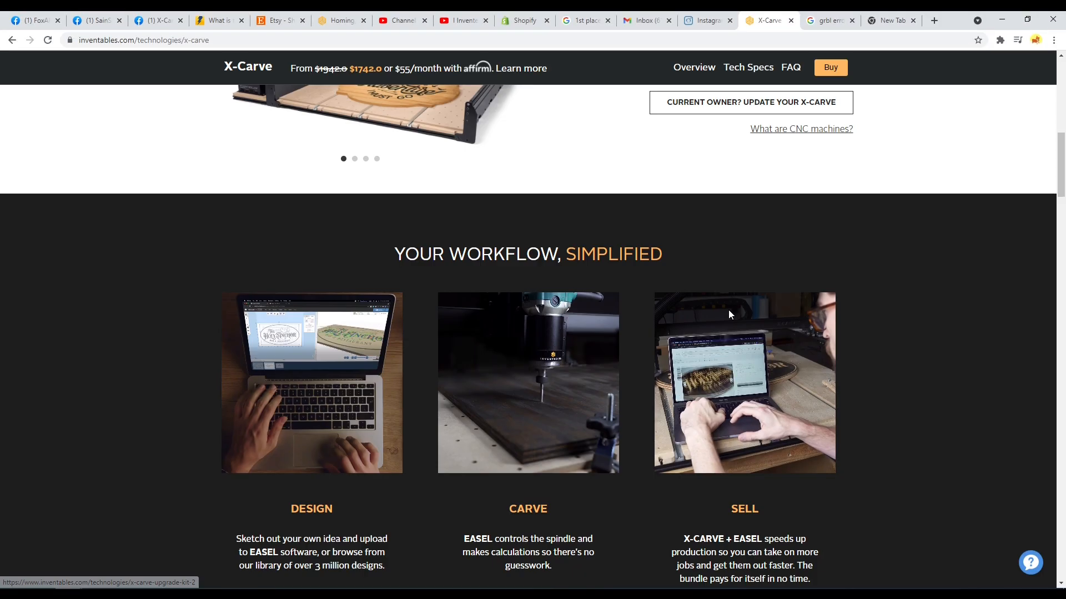
scroll(up, 3)
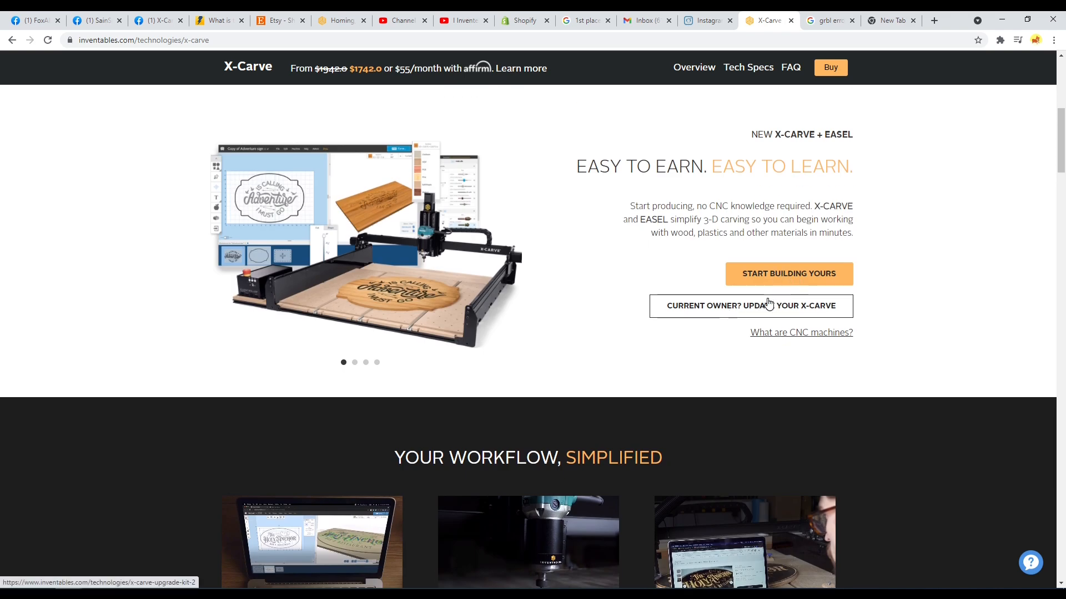
mouse_move(857, 311)
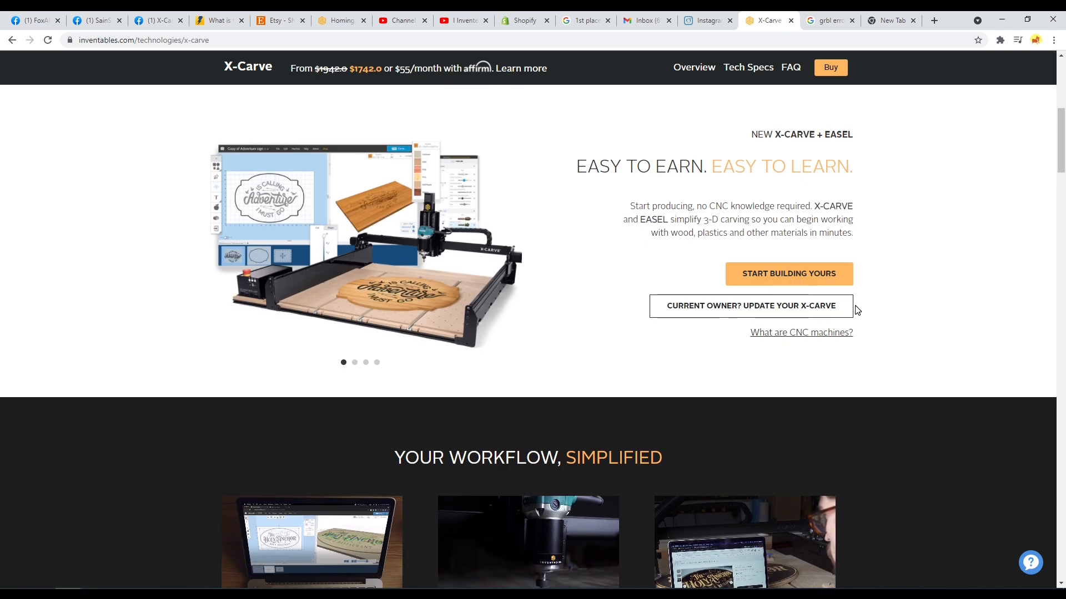
mouse_move(843, 312)
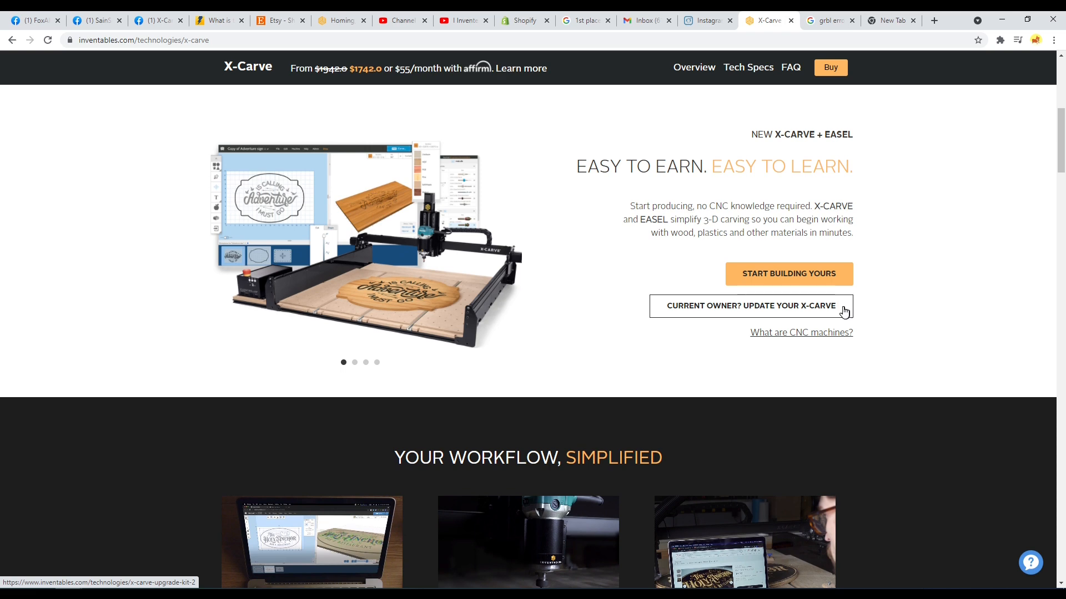
- Follow the current-owner update link to the X-Carve Upgrades list of seven products
click(750, 306)
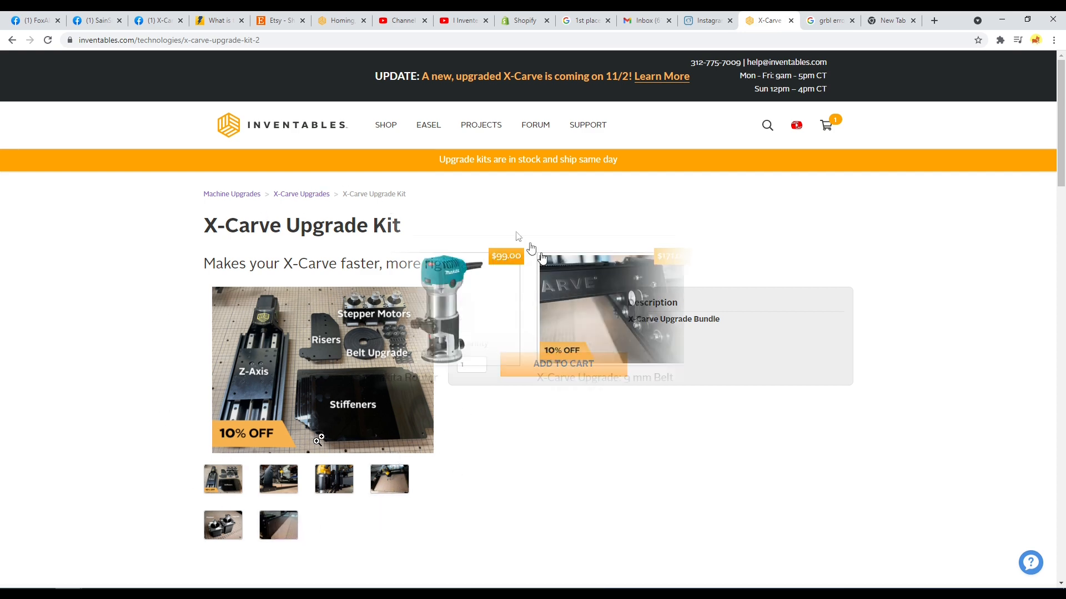
click(300, 193)
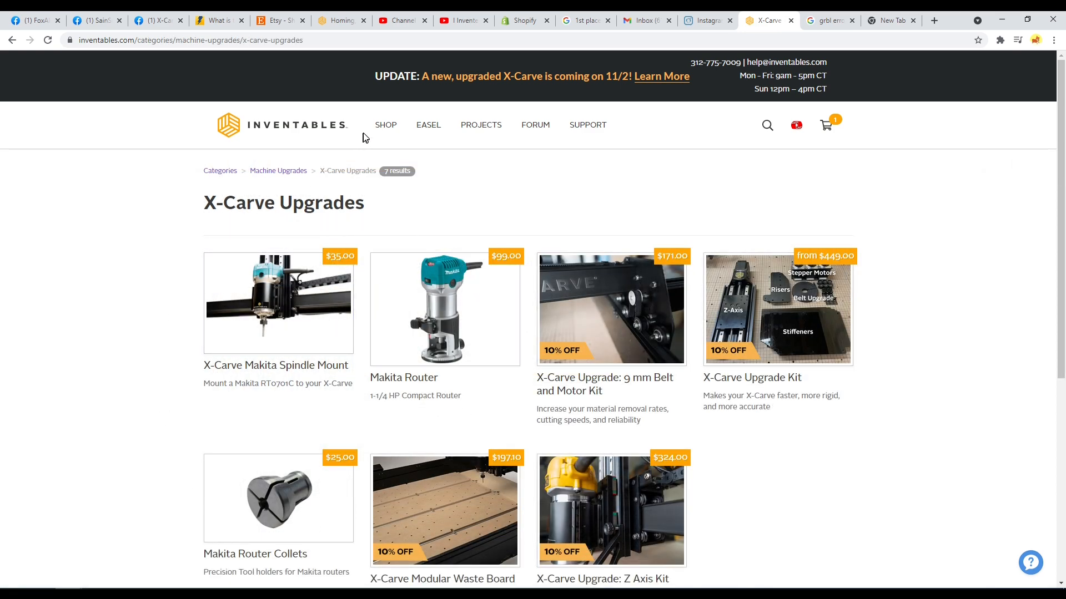
click(385, 125)
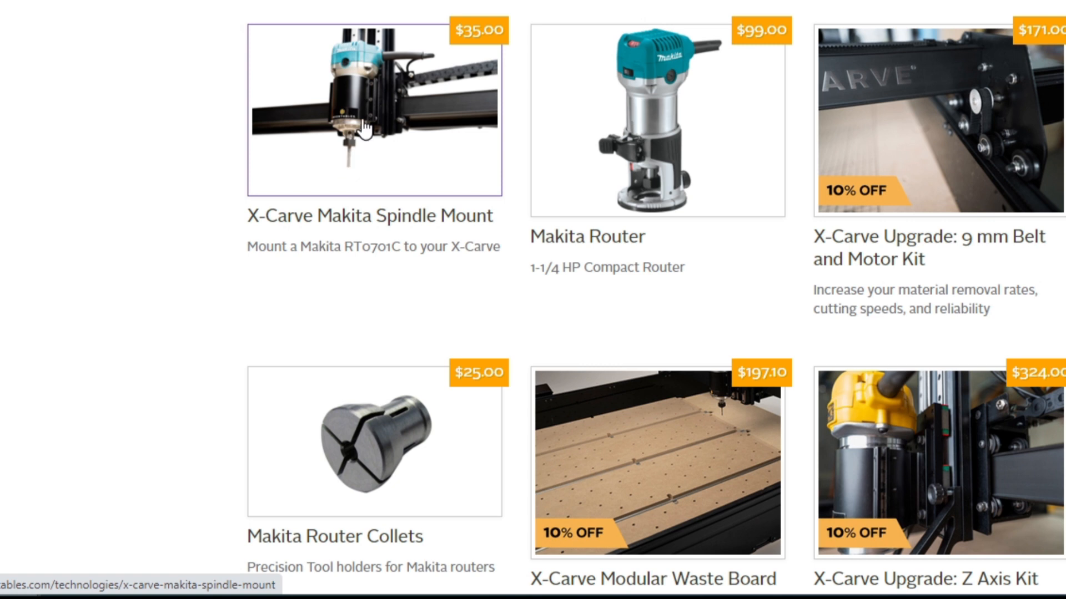
mouse_move(669, 472)
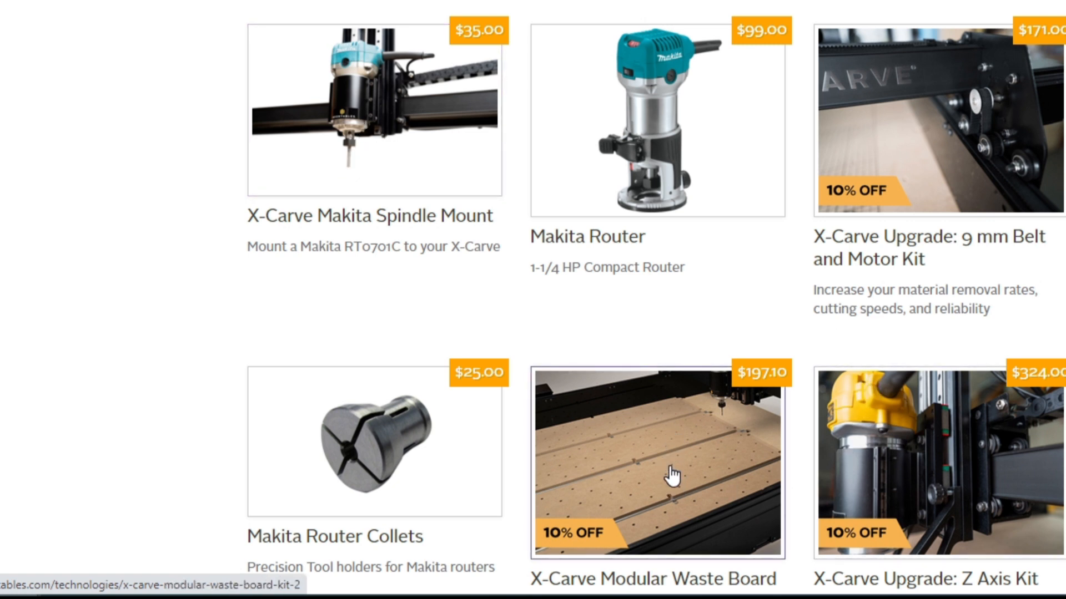
mouse_move(414, 133)
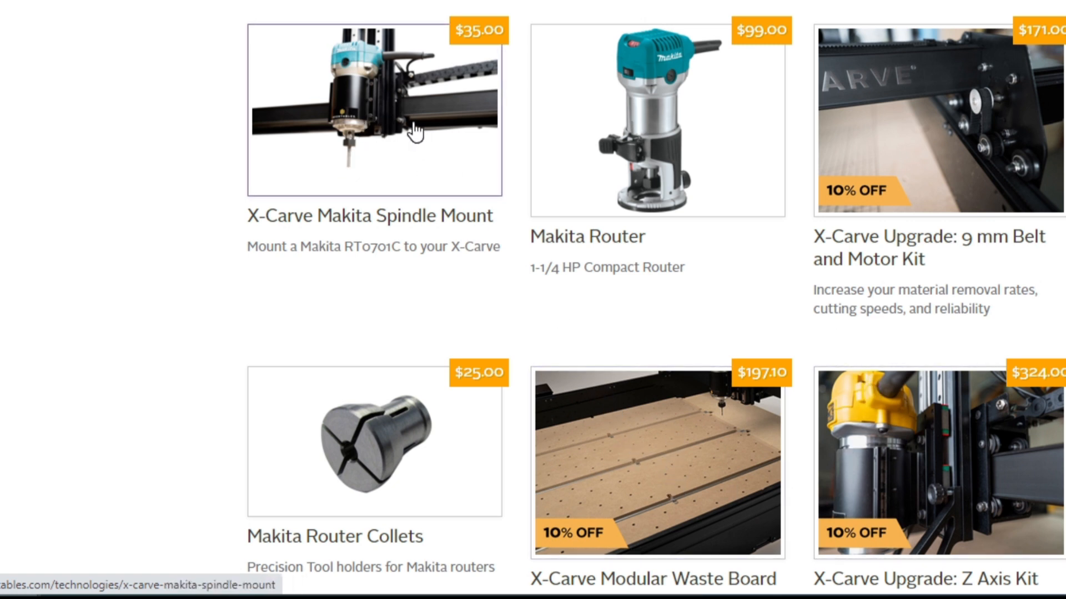
mouse_move(396, 172)
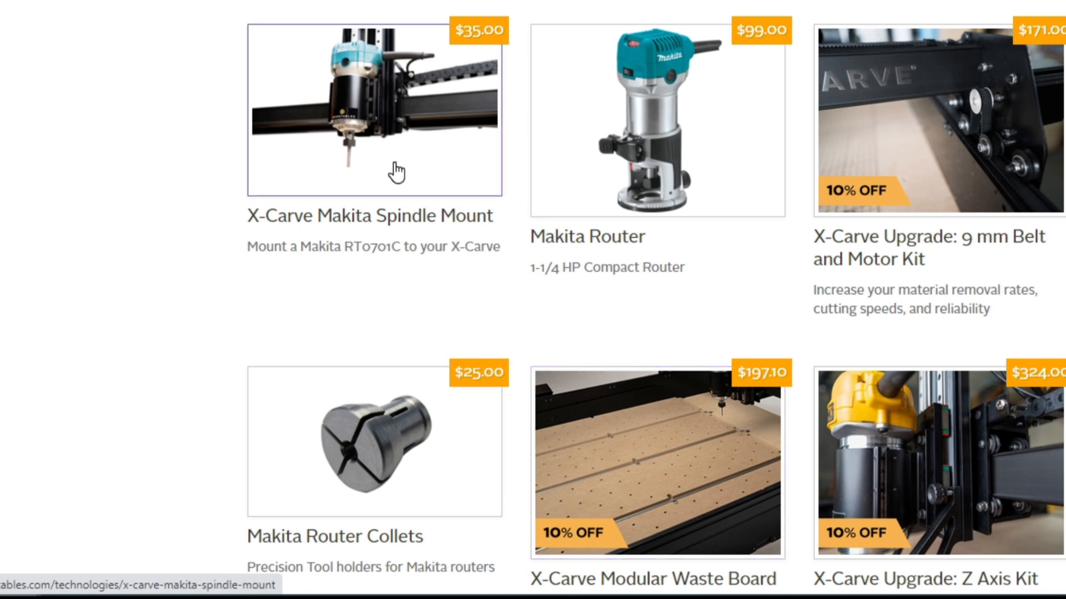
scroll(up, 3)
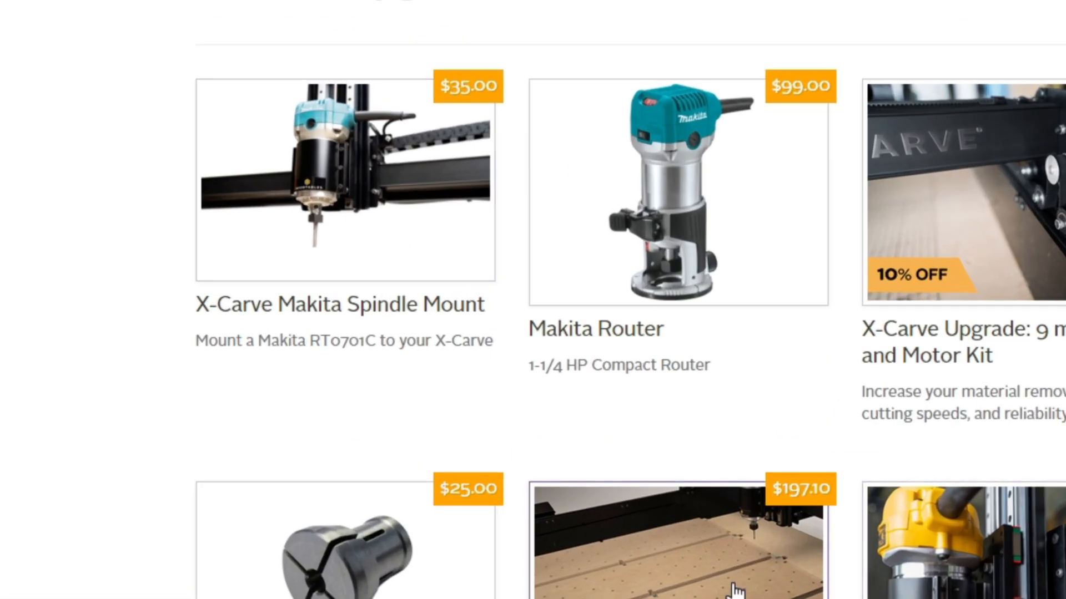
- Open the Modular Waste Board Kit, show its top-down slat image and check Product Details
click(678, 544)
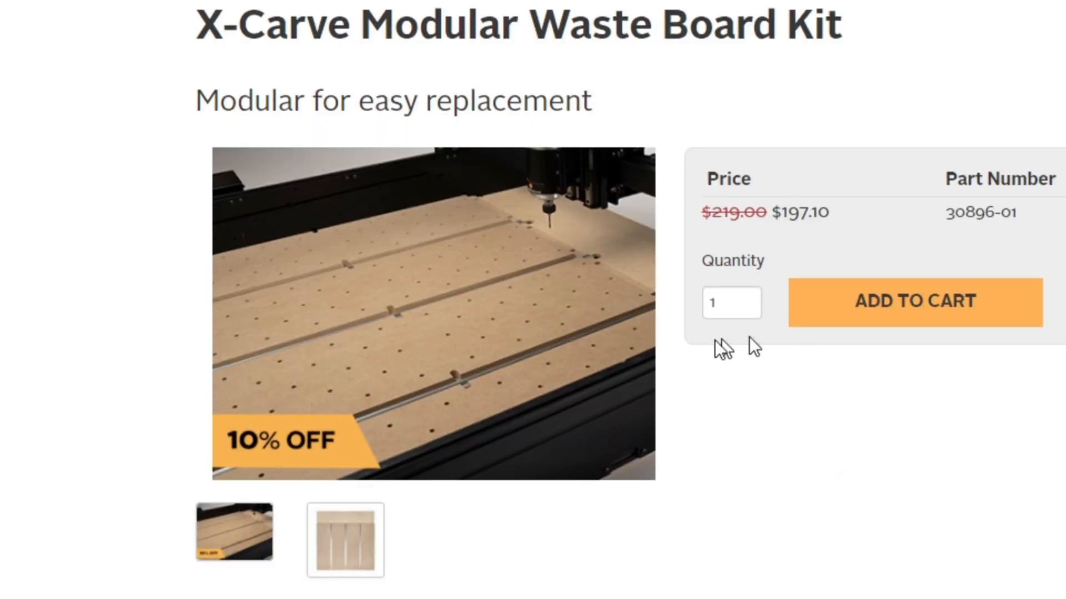
click(344, 540)
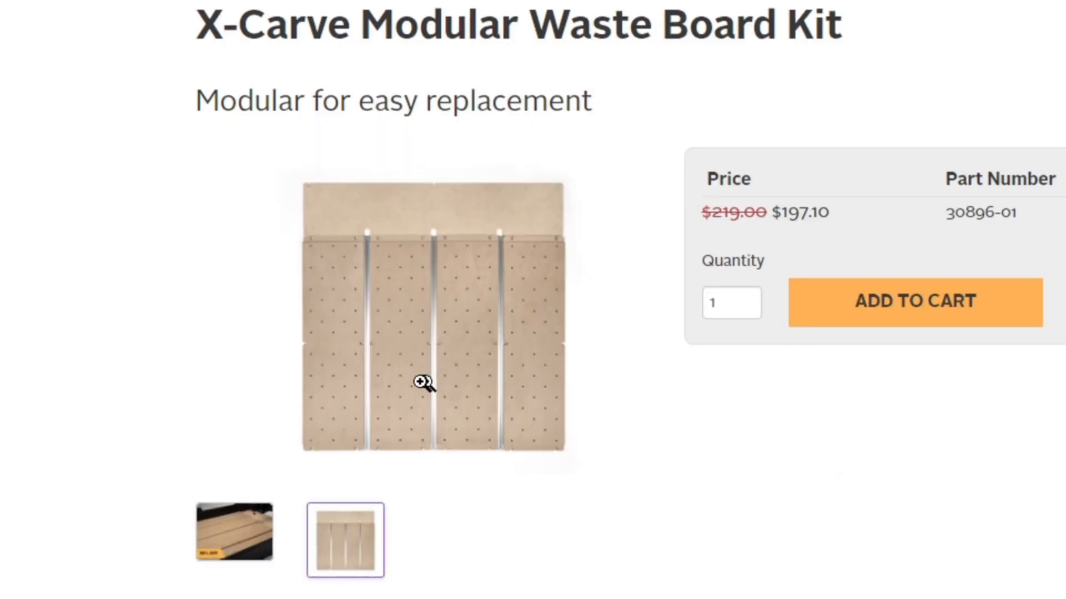
mouse_move(532, 360)
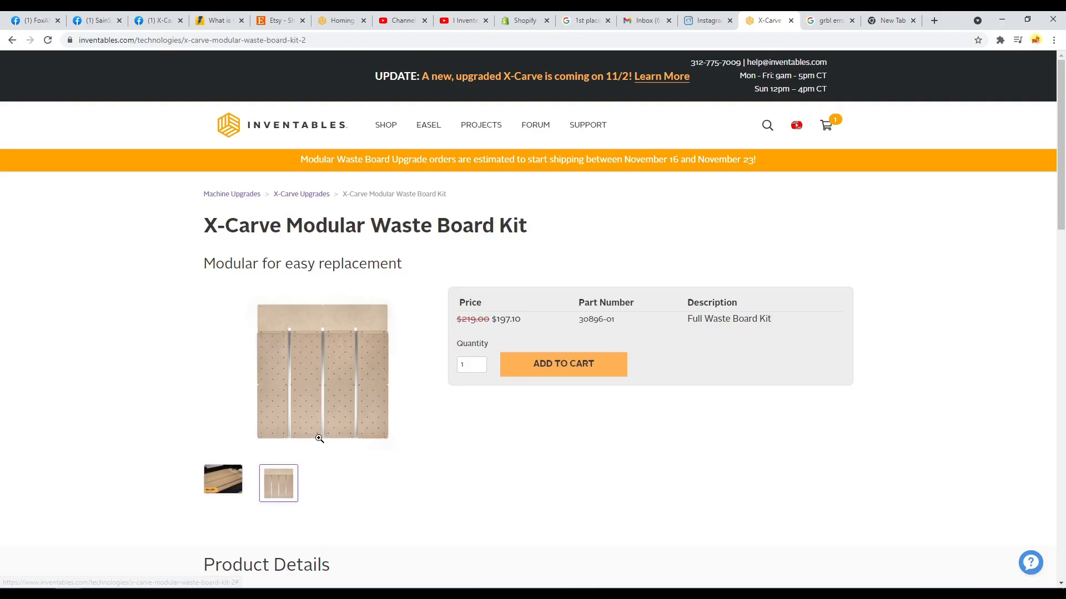
scroll(down, 3)
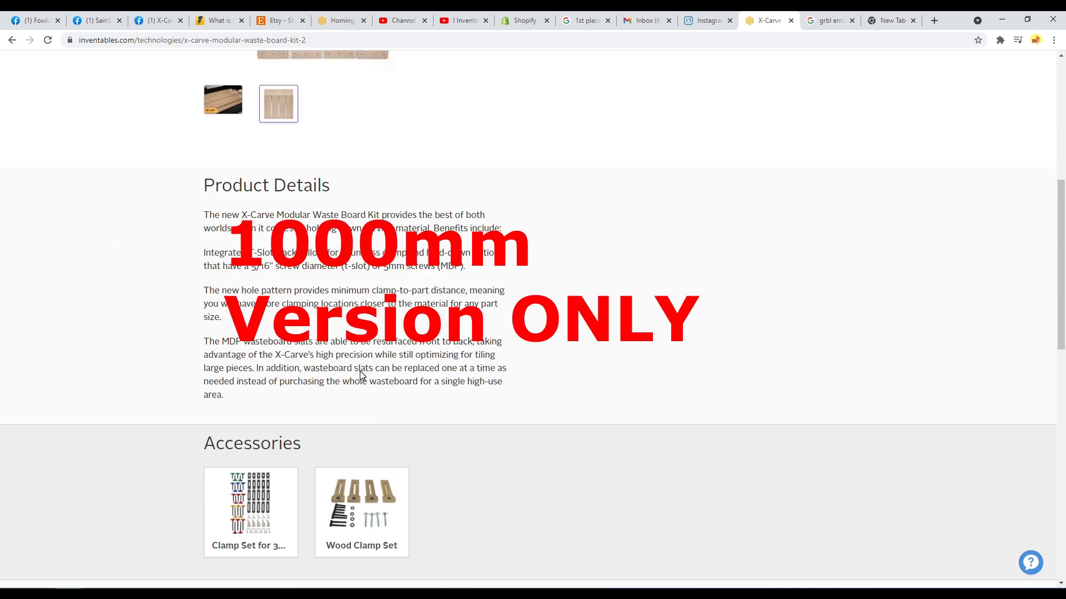
scroll(up, 3)
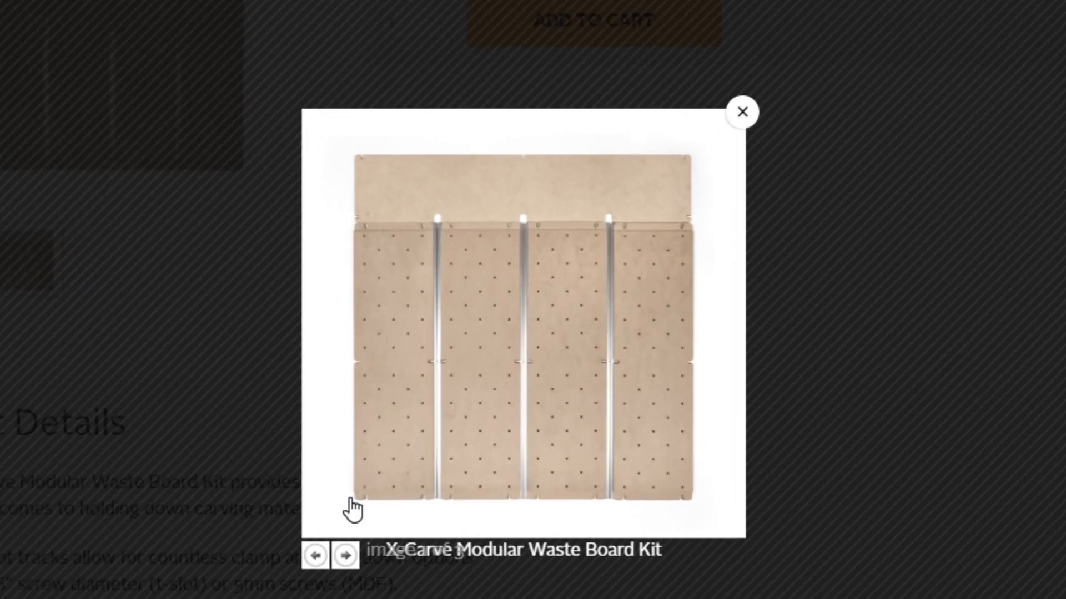
mouse_move(405, 397)
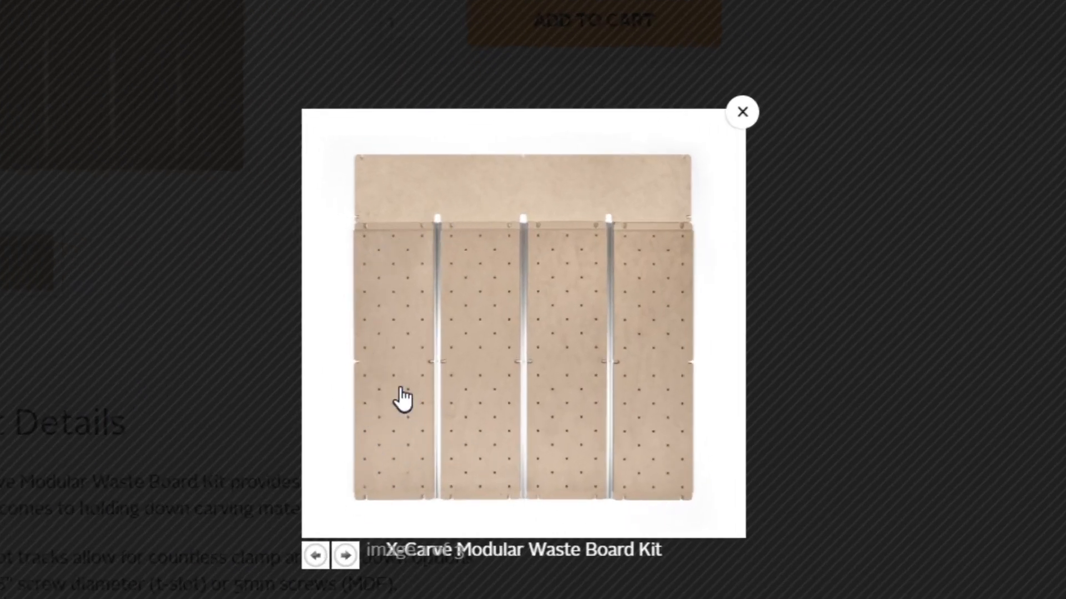
mouse_move(421, 228)
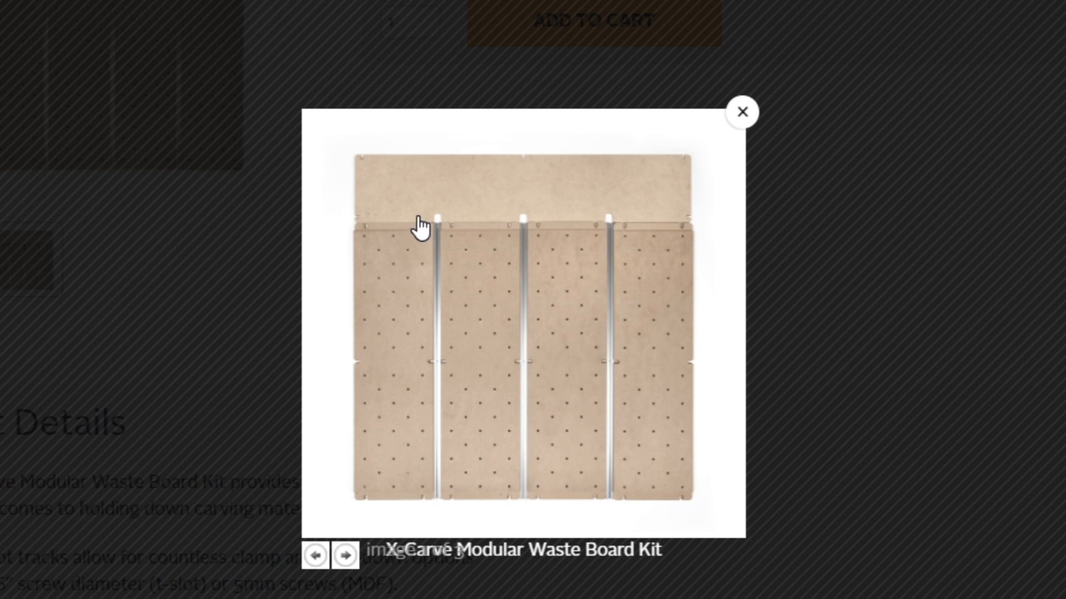
mouse_move(367, 548)
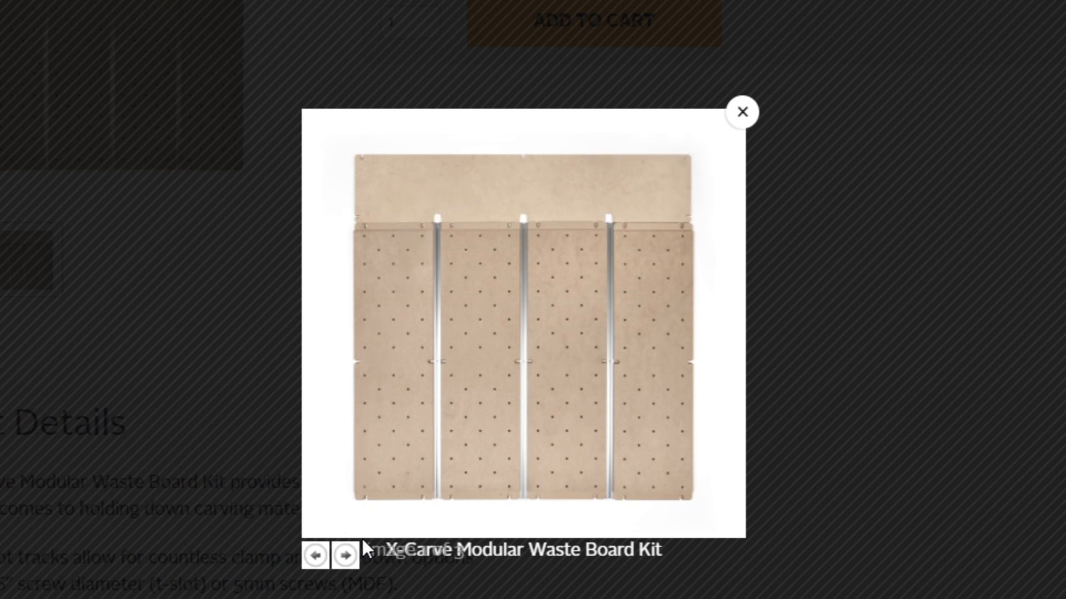
mouse_move(408, 513)
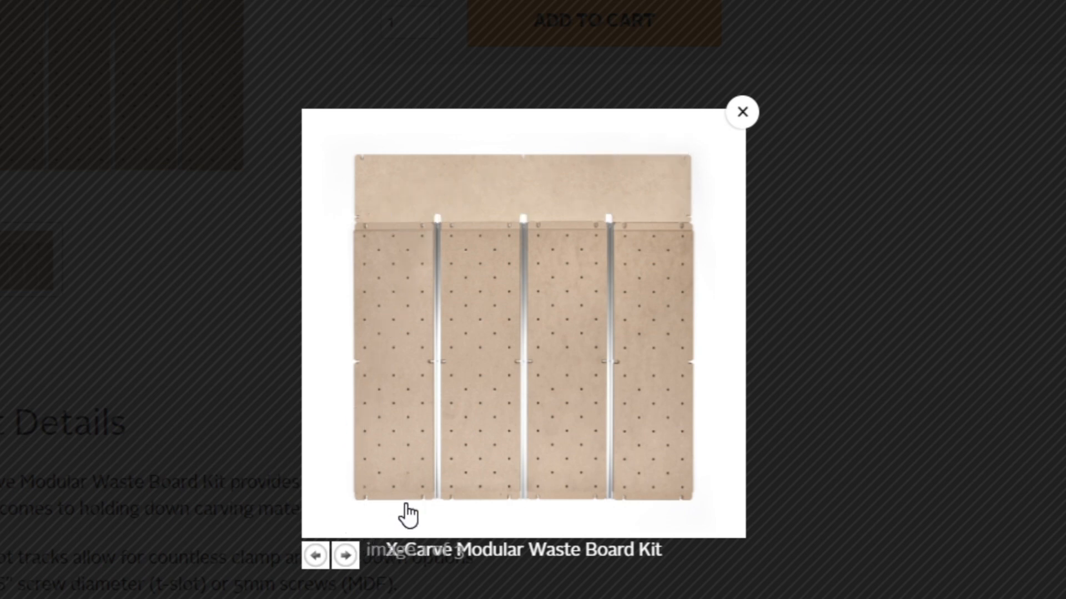
mouse_move(588, 506)
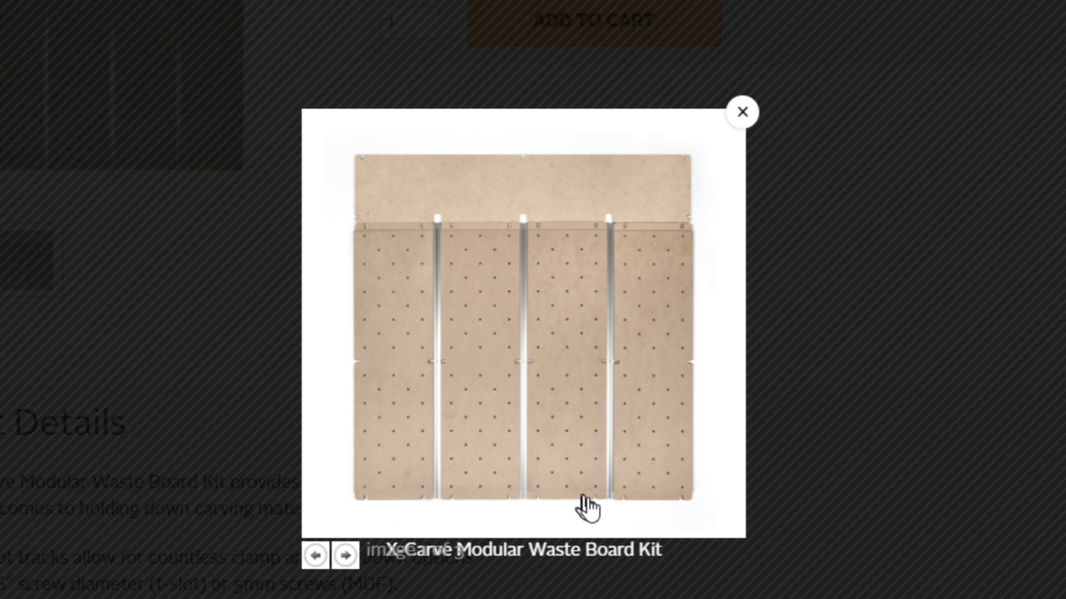
mouse_move(465, 525)
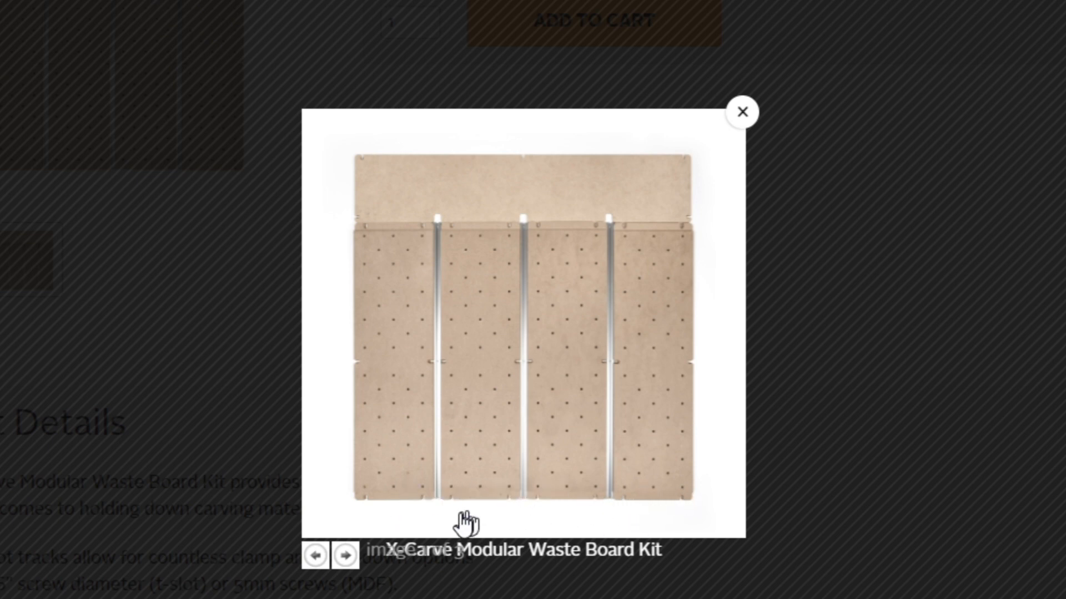
mouse_move(683, 507)
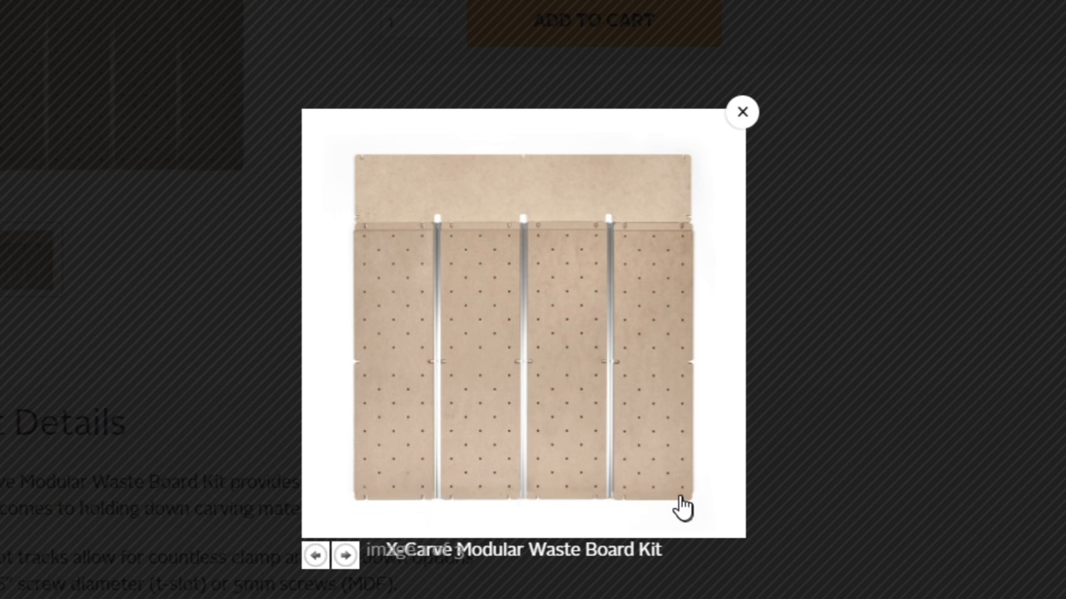
mouse_move(570, 278)
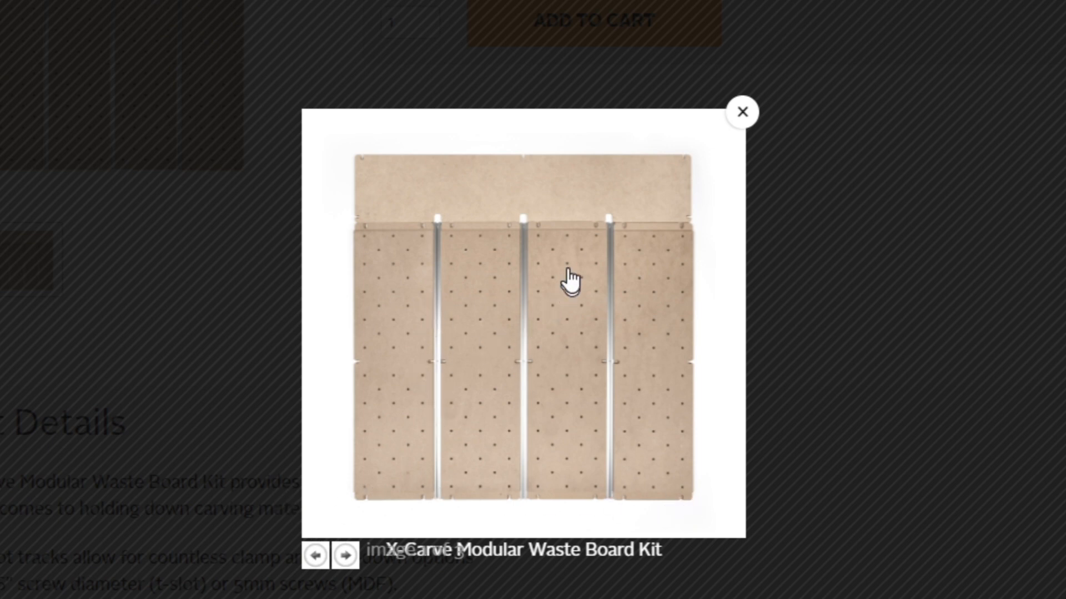
mouse_move(581, 234)
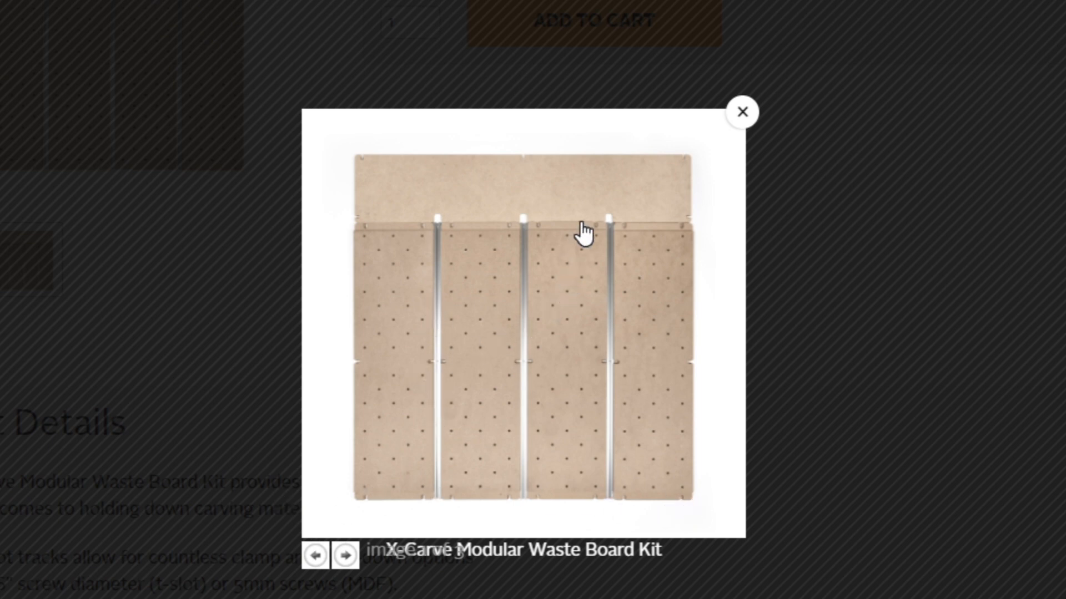
mouse_move(333, 433)
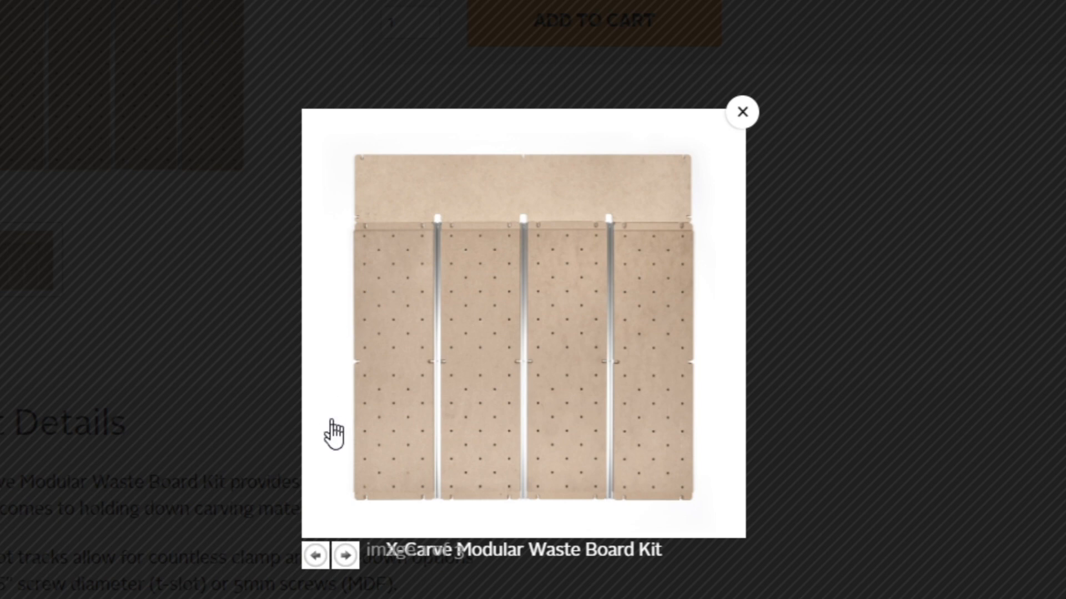
mouse_move(347, 285)
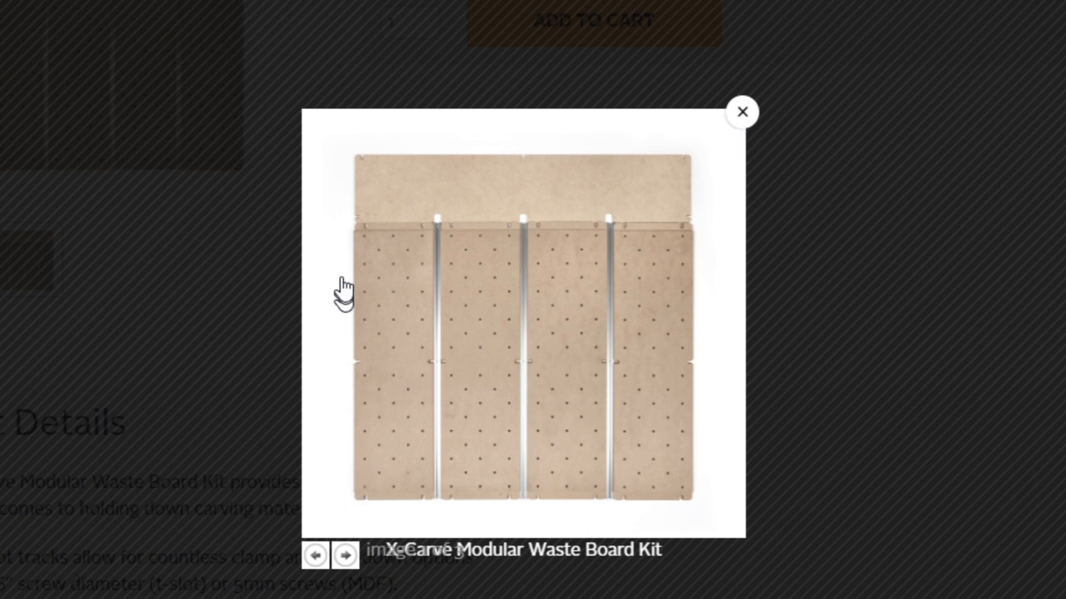
mouse_move(376, 274)
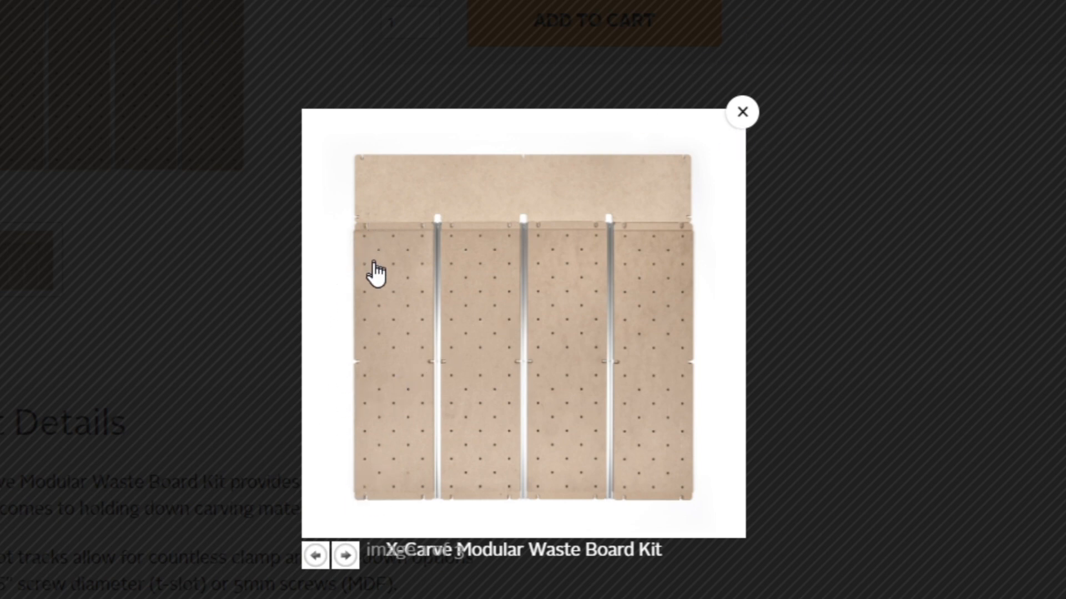
mouse_move(669, 469)
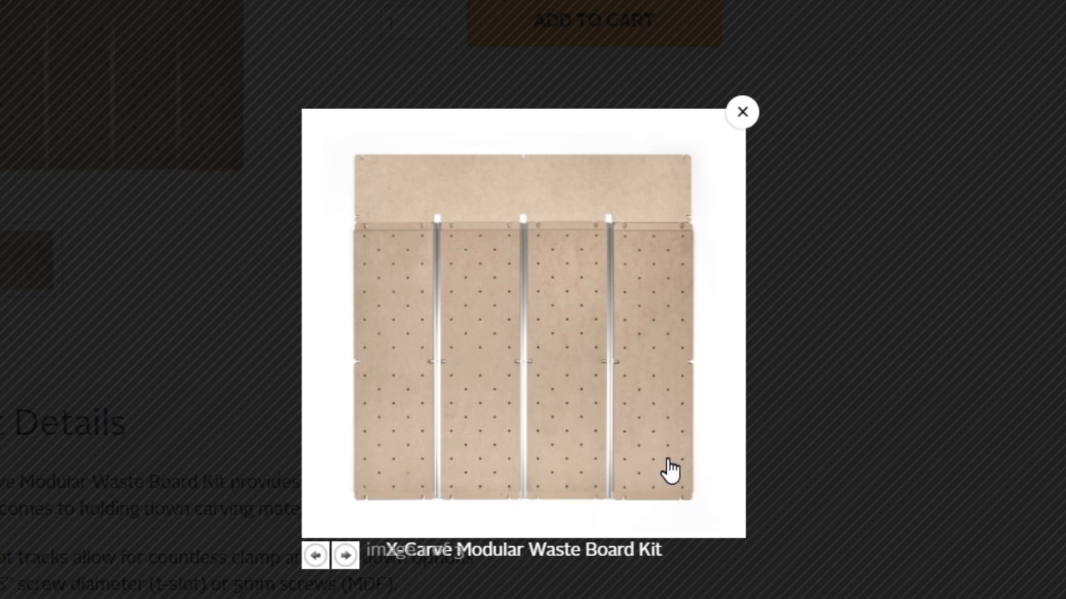
mouse_move(370, 225)
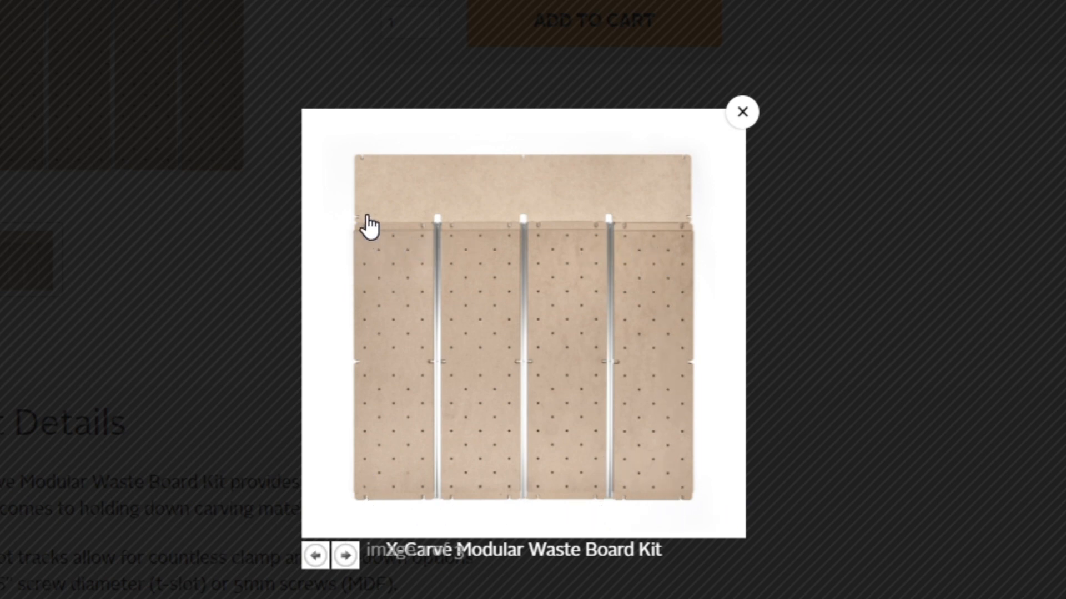
mouse_move(506, 476)
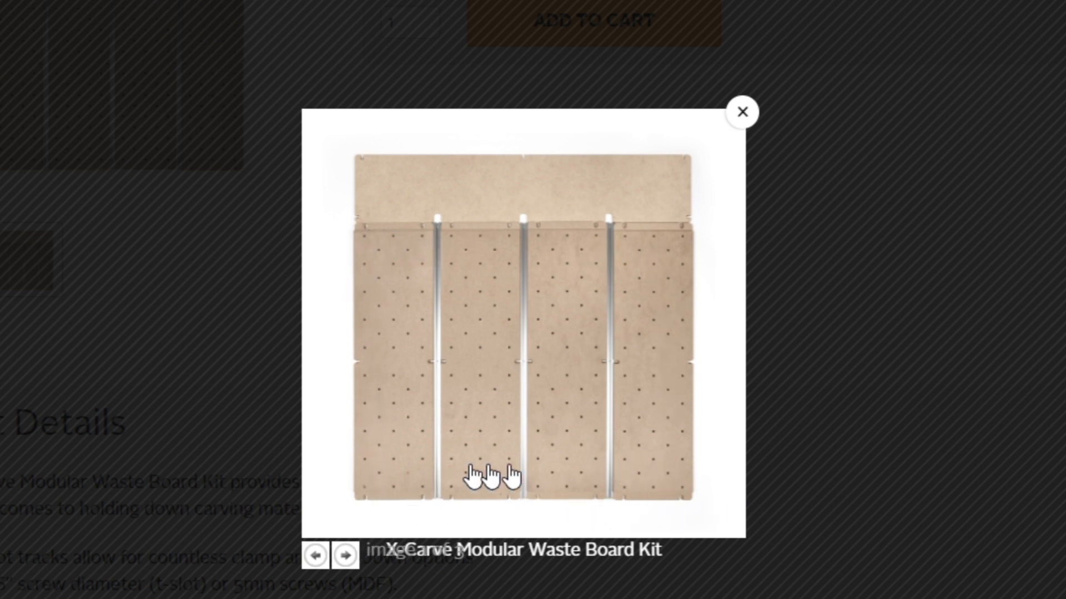
mouse_move(369, 245)
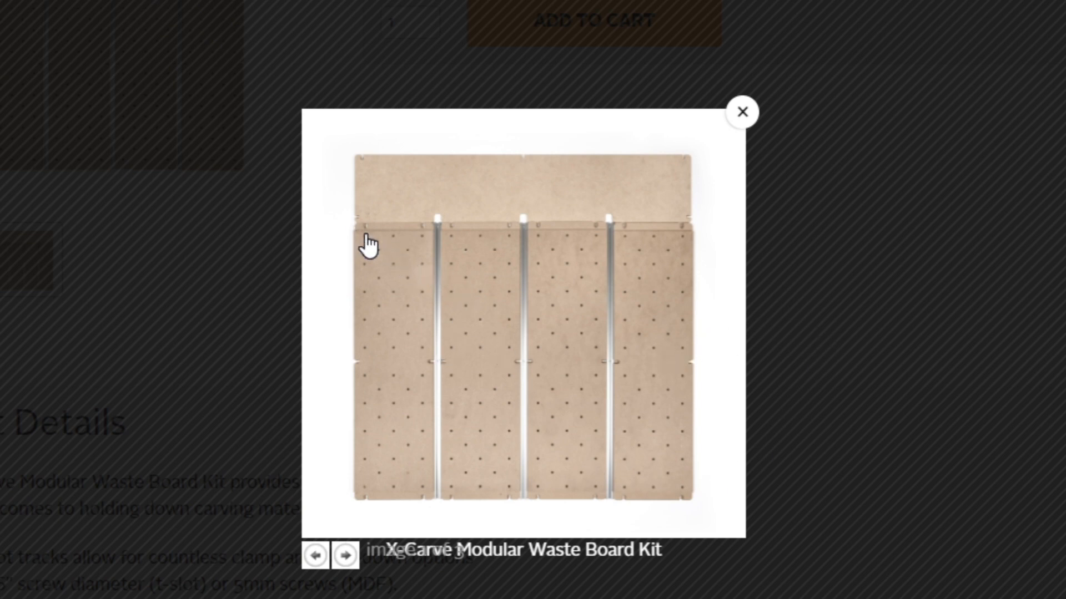
mouse_move(357, 270)
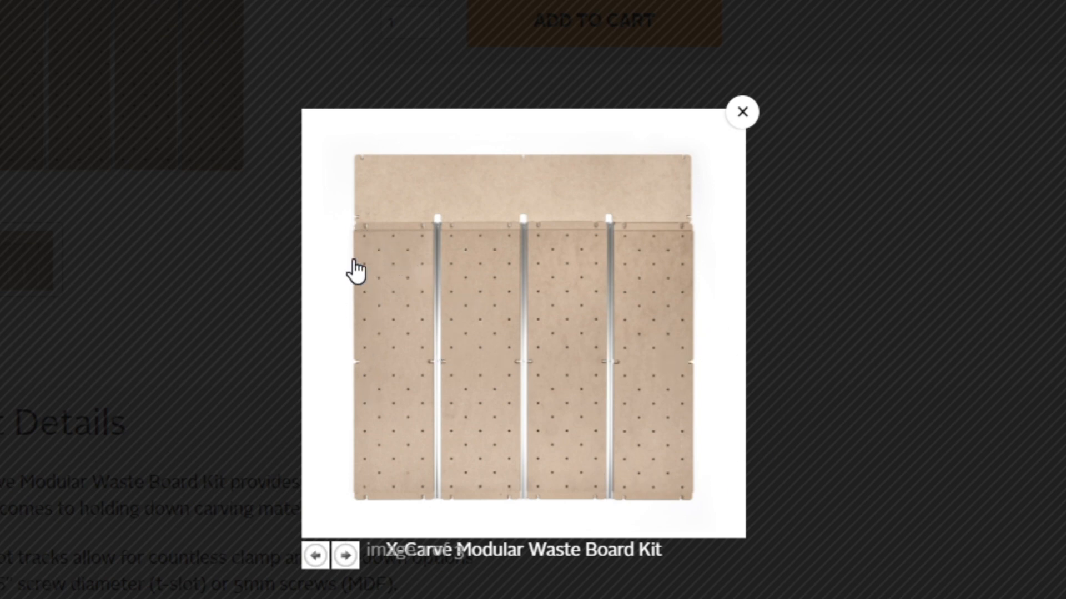
mouse_move(374, 432)
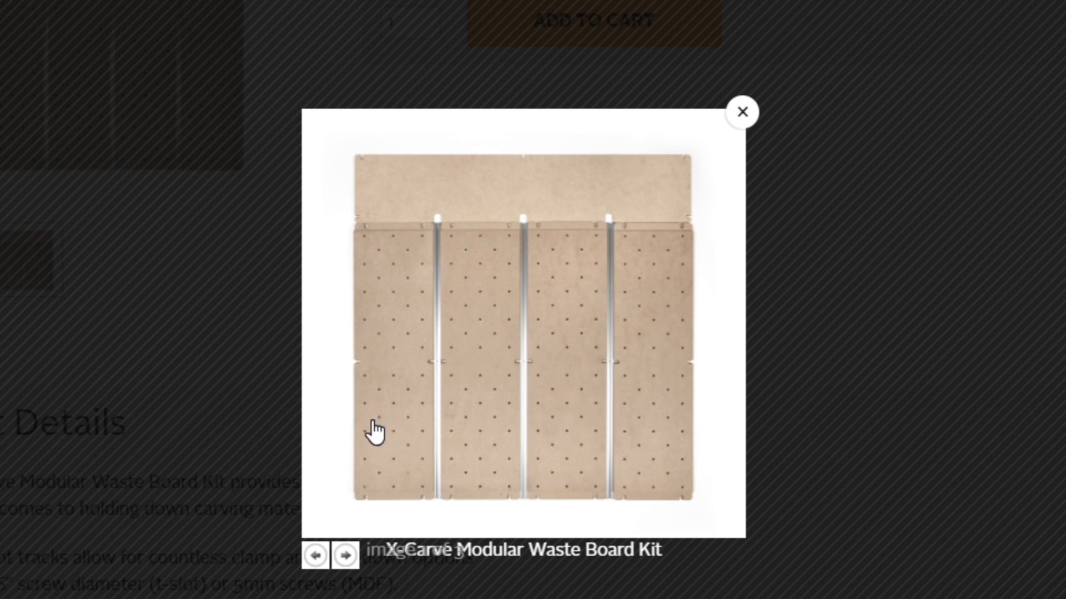
mouse_move(379, 505)
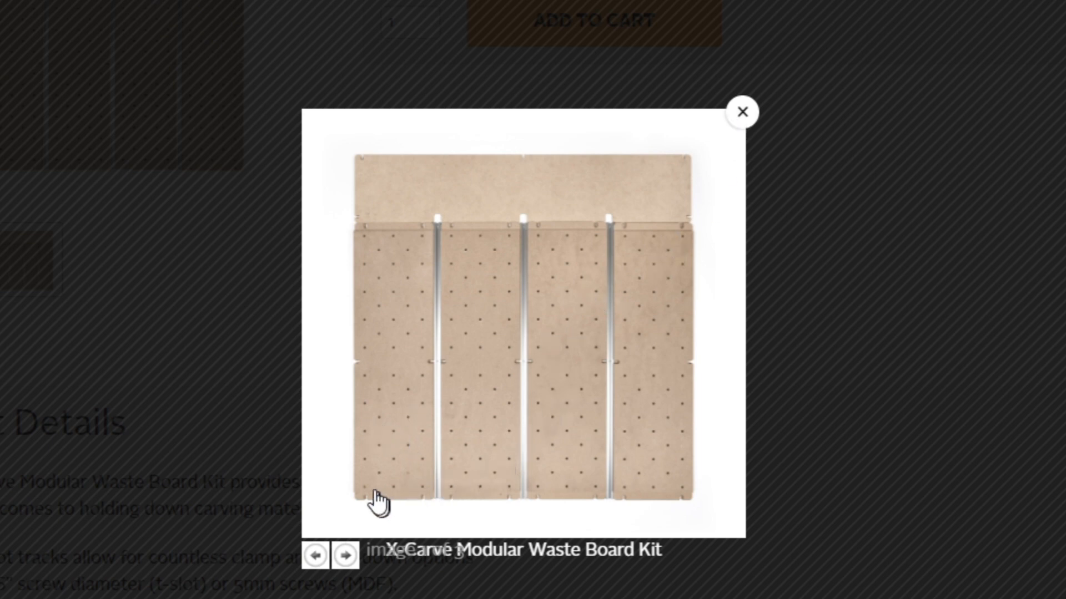
mouse_move(790, 99)
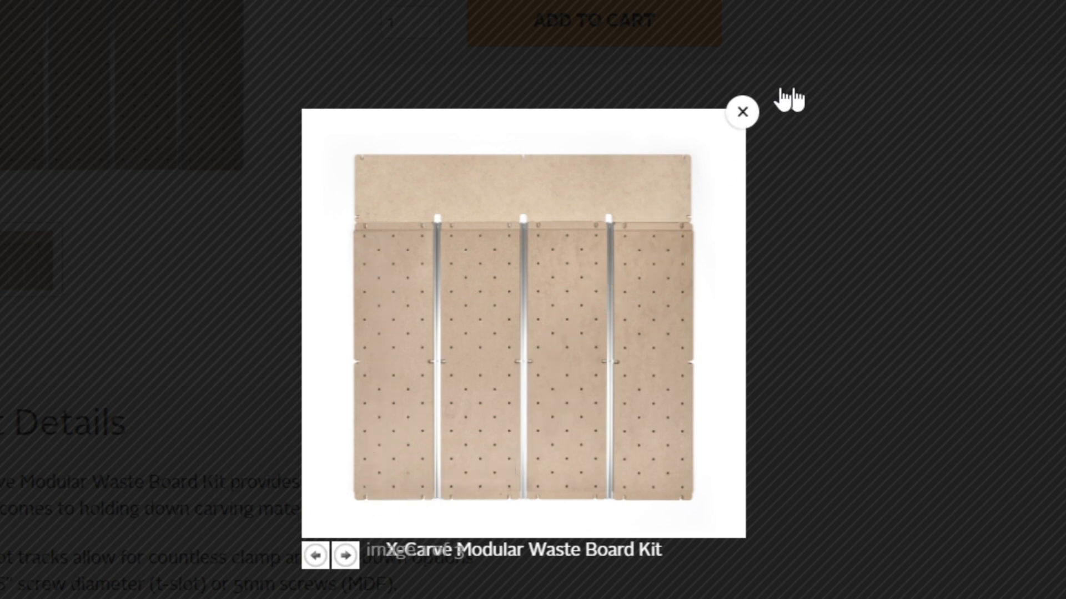
mouse_move(696, 75)
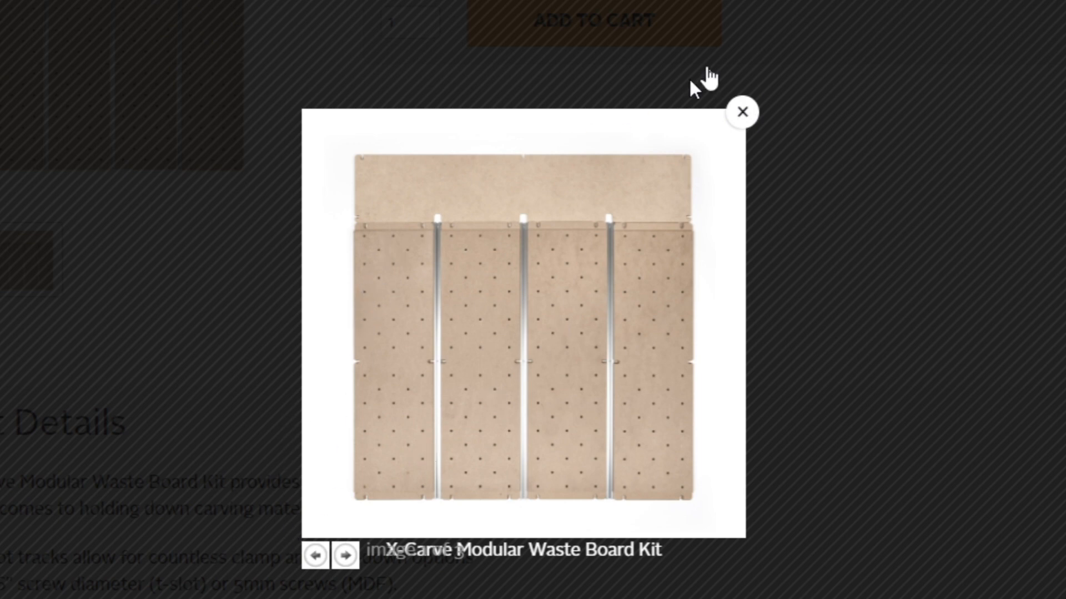
- Close the waste board lightbox, reopen the kit photo, then close it again
click(742, 111)
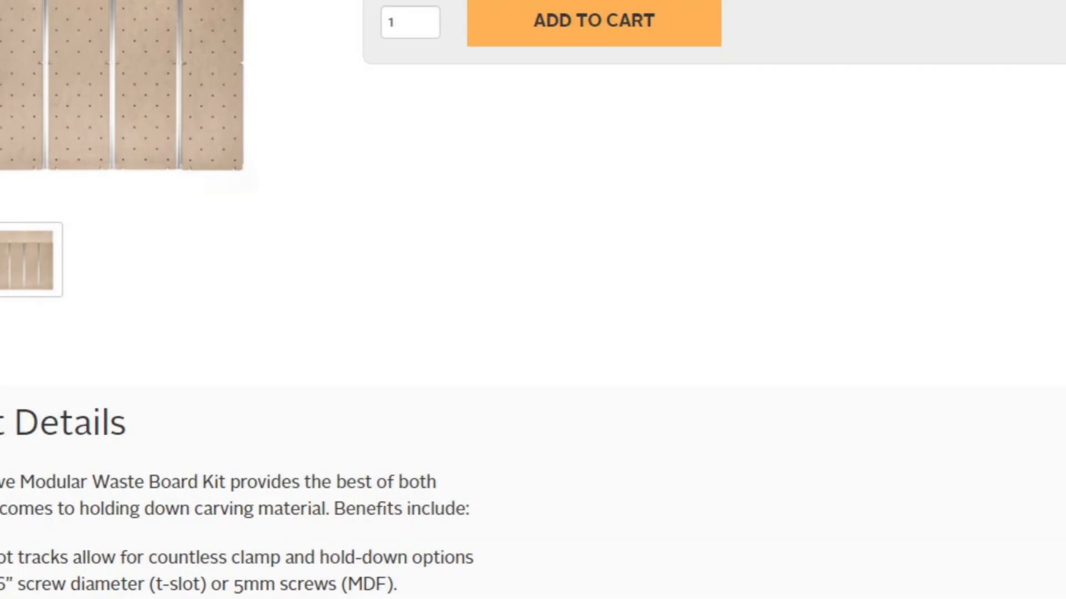
scroll(up, 3)
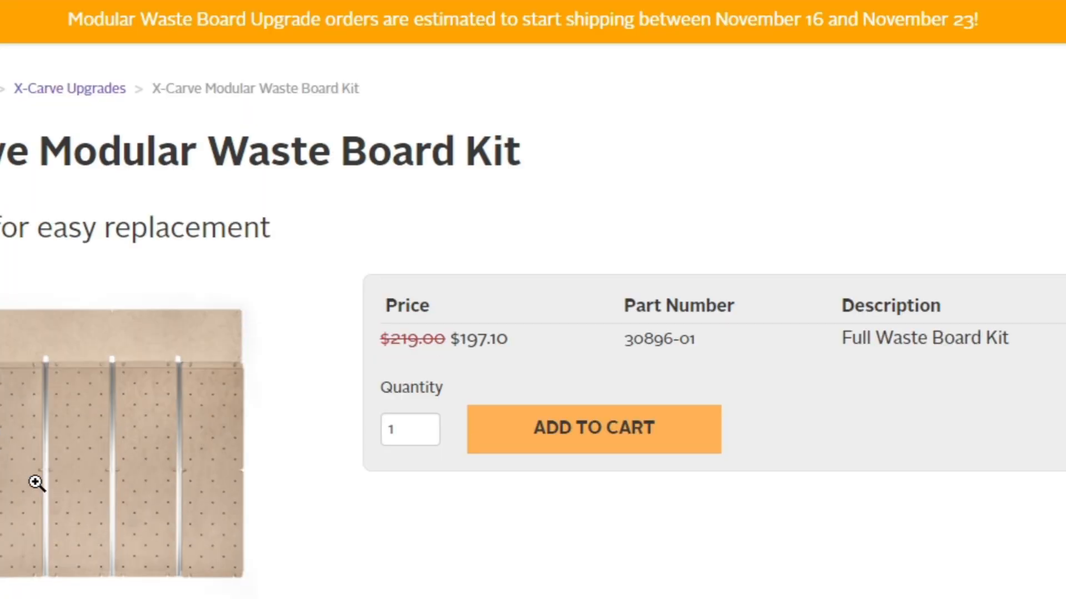
click(37, 482)
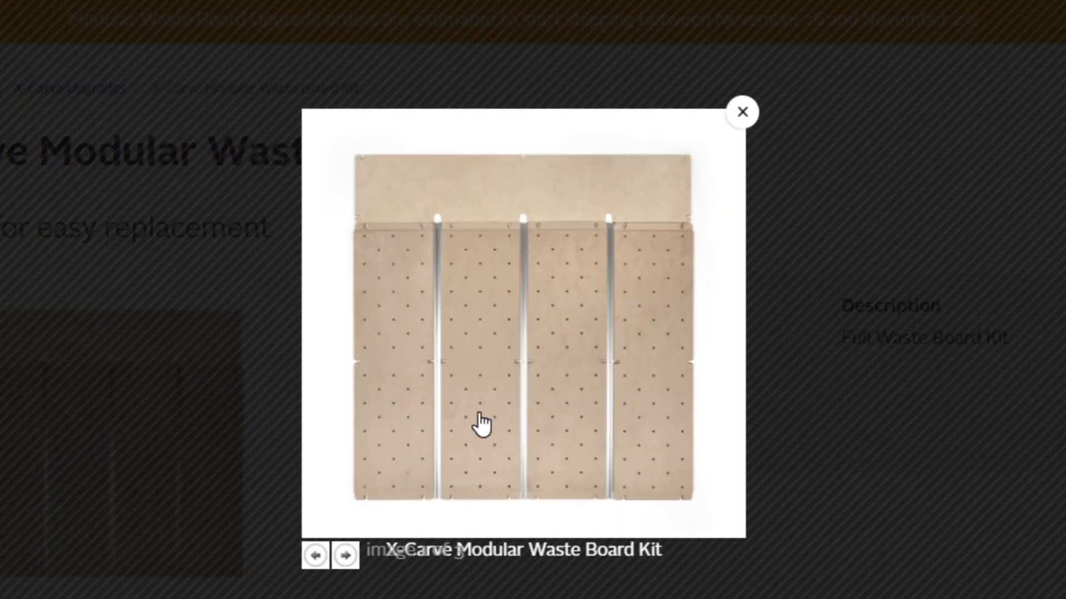
mouse_move(515, 448)
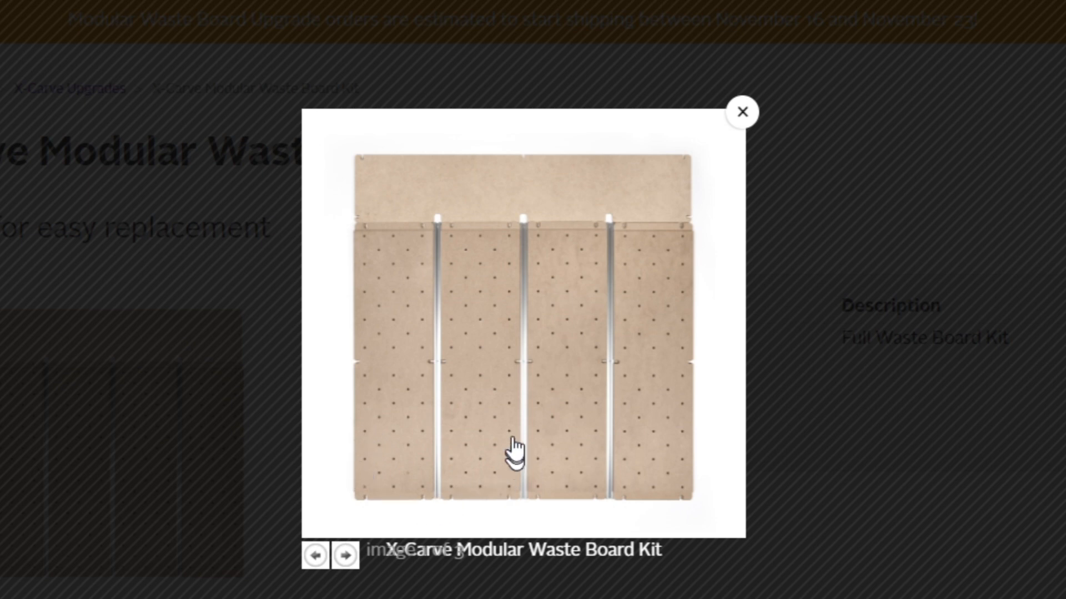
mouse_move(364, 446)
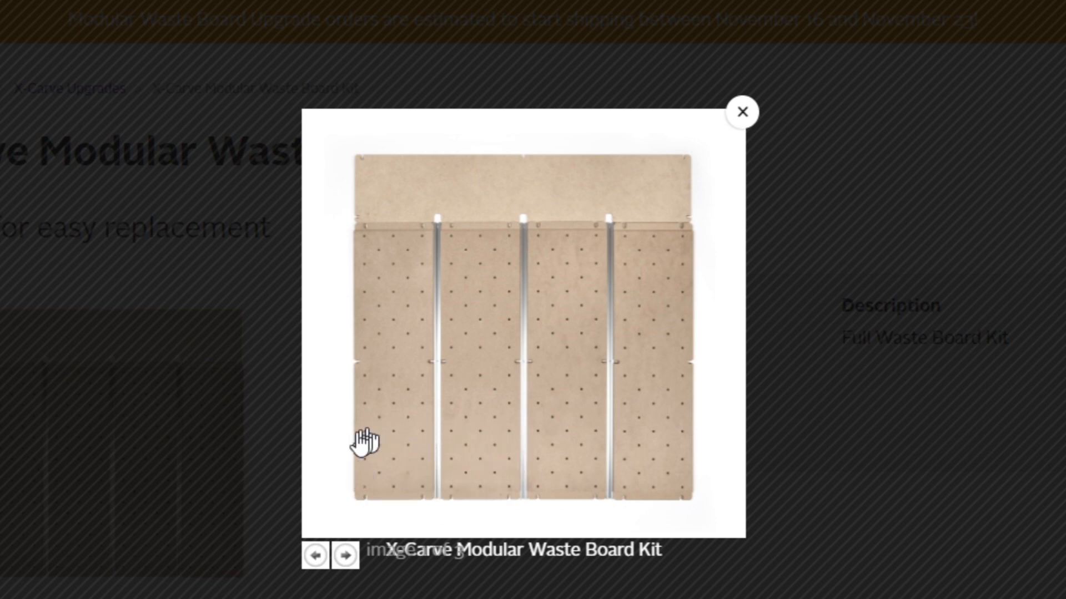
mouse_move(418, 418)
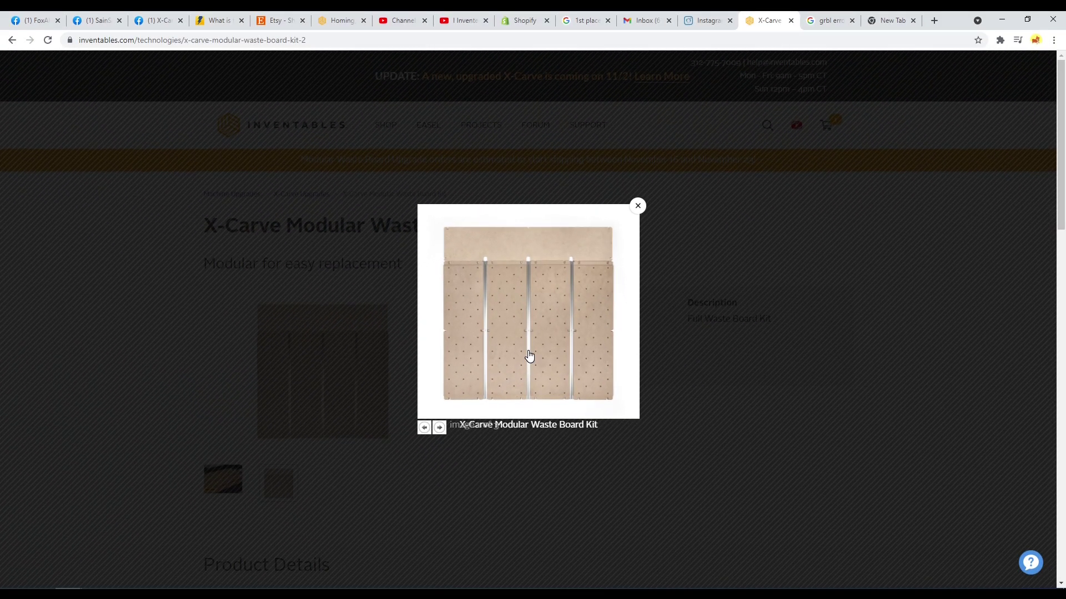
mouse_move(518, 402)
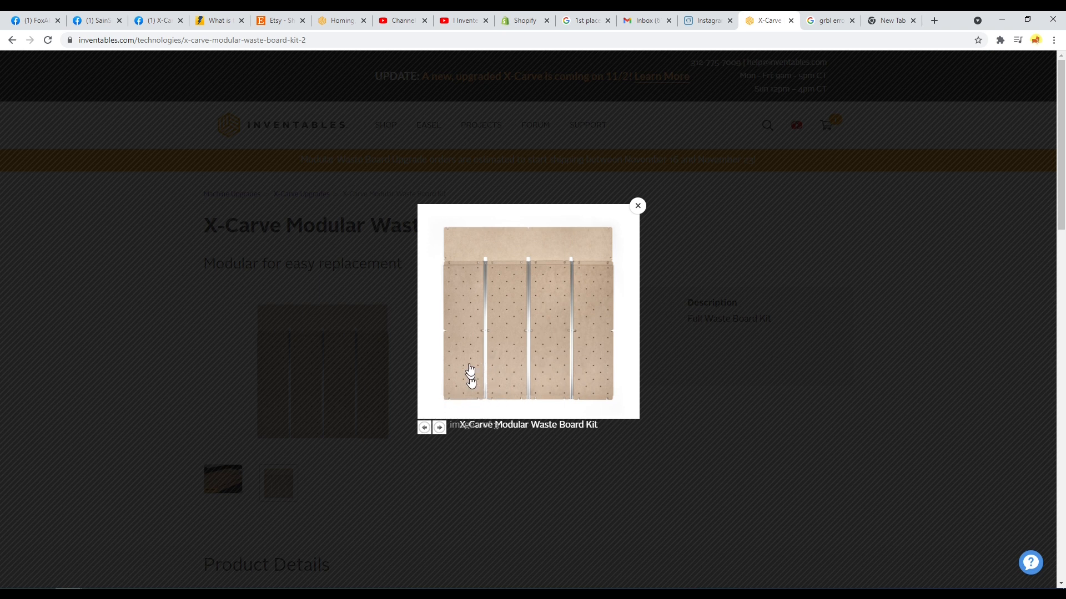
mouse_move(619, 201)
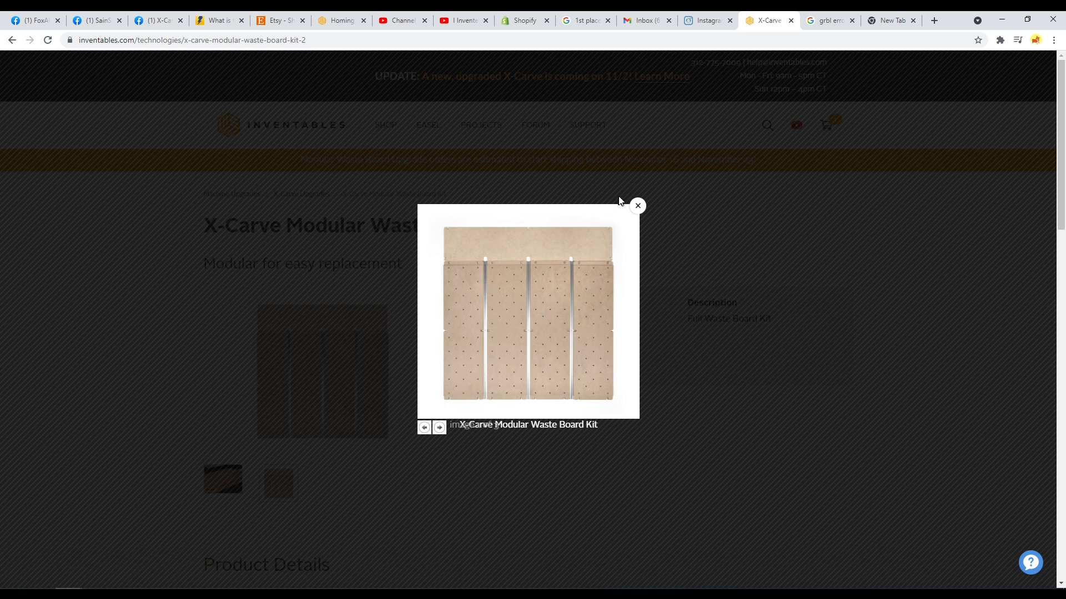
mouse_move(581, 191)
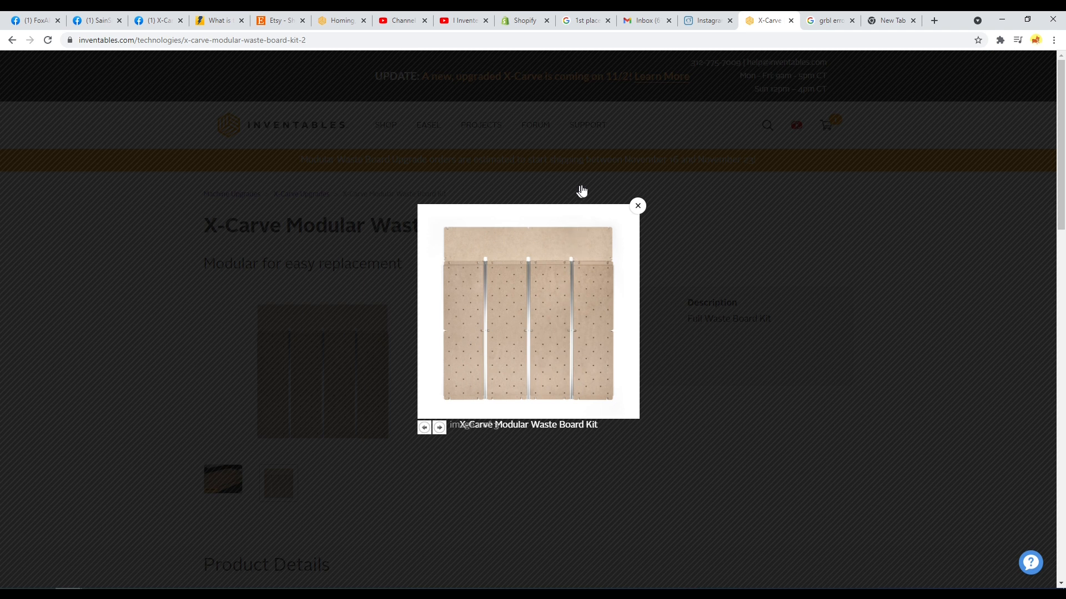
mouse_move(638, 211)
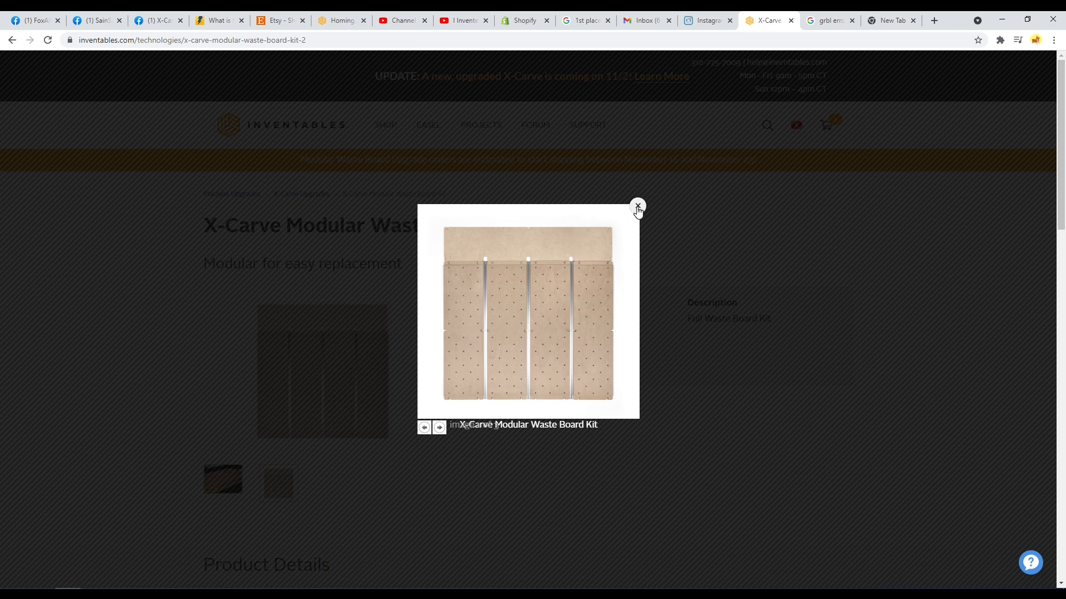
mouse_move(431, 378)
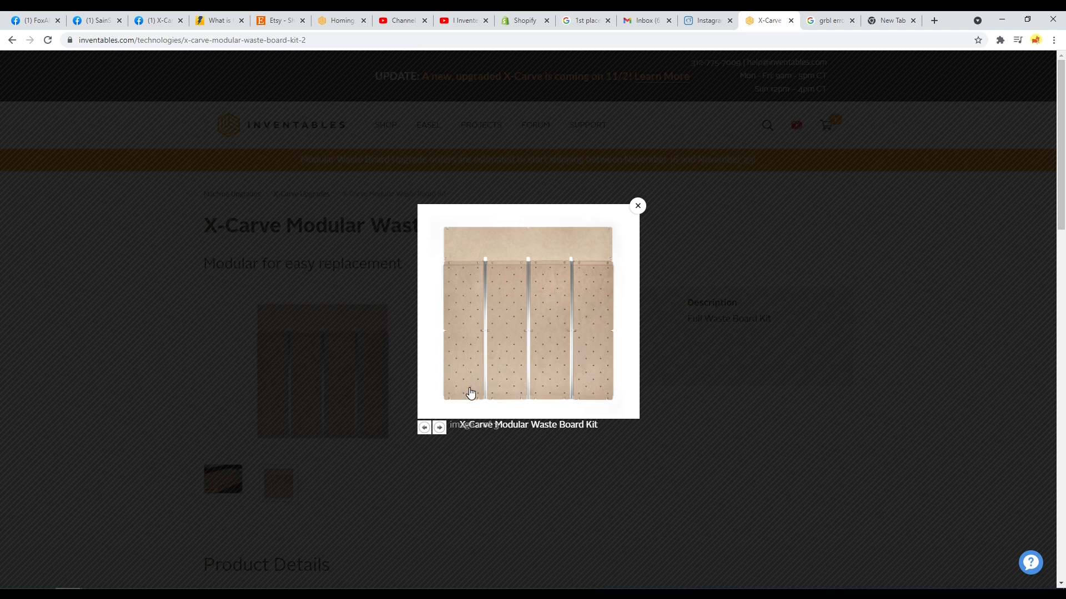
mouse_move(642, 199)
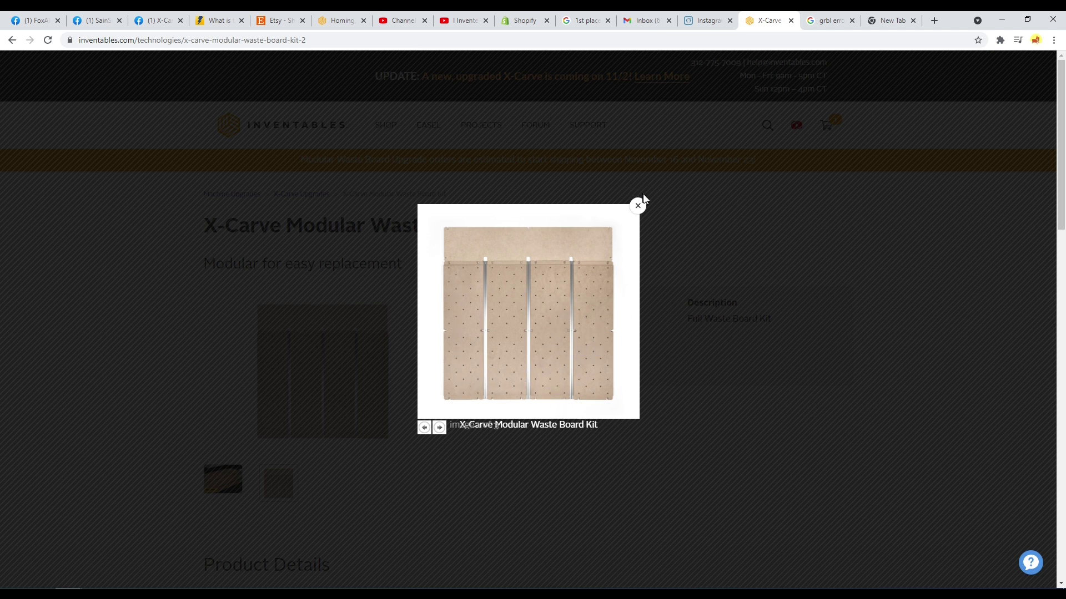
click(637, 205)
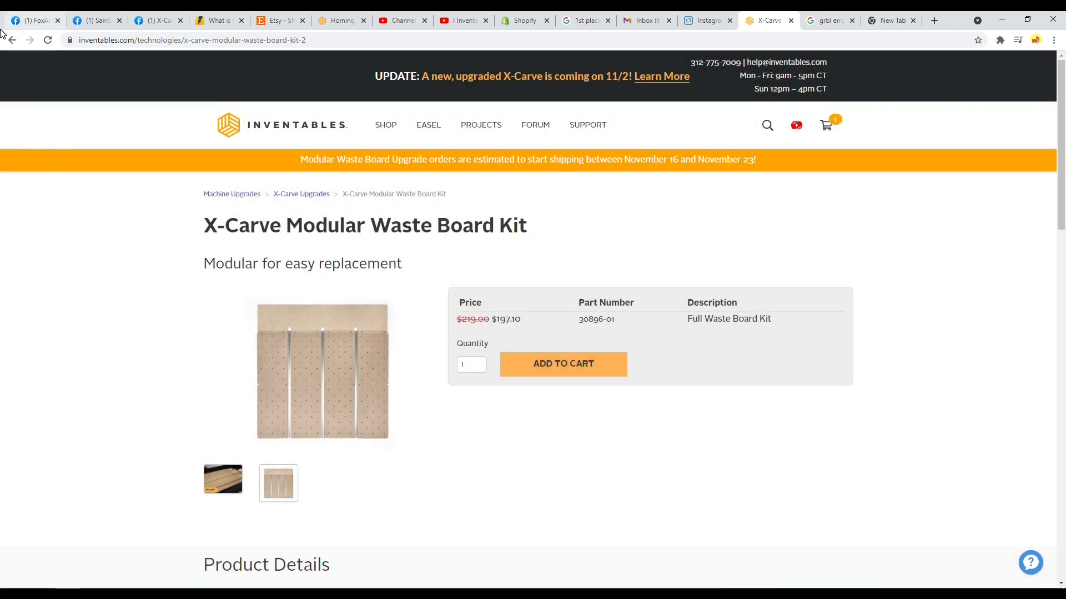
- Return to X-Carve Upgrades and open the $35.00 Makita Spindle Mount page
click(301, 194)
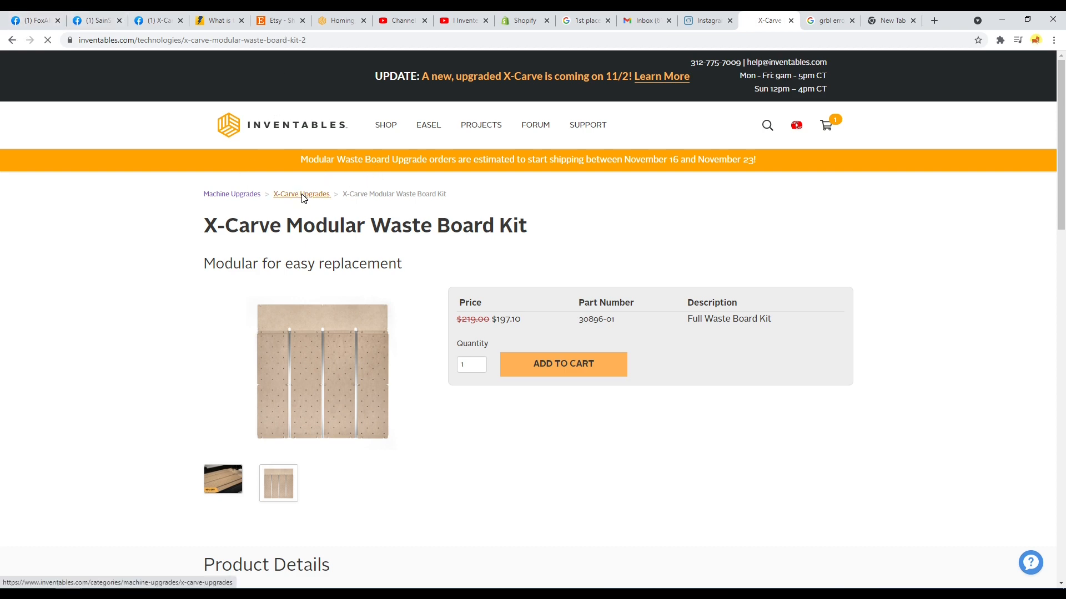
click(301, 193)
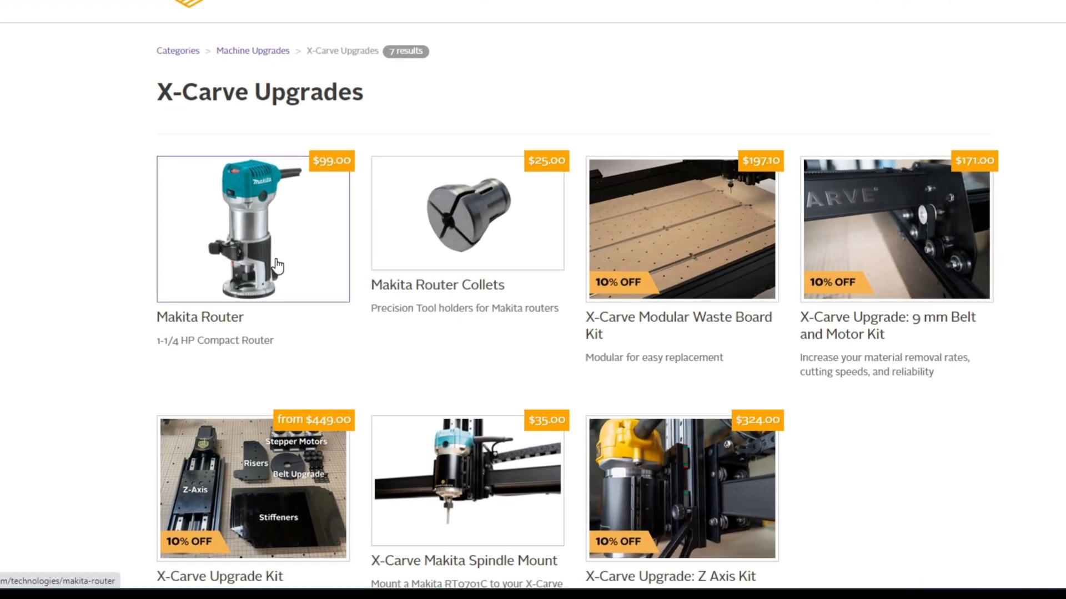
scroll(down, 3)
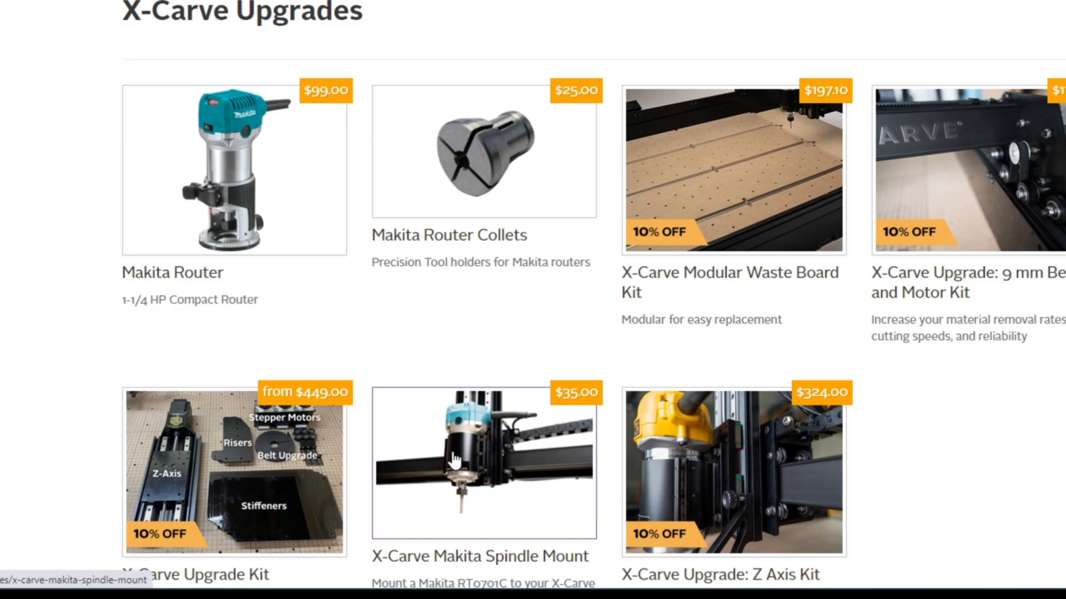
click(484, 459)
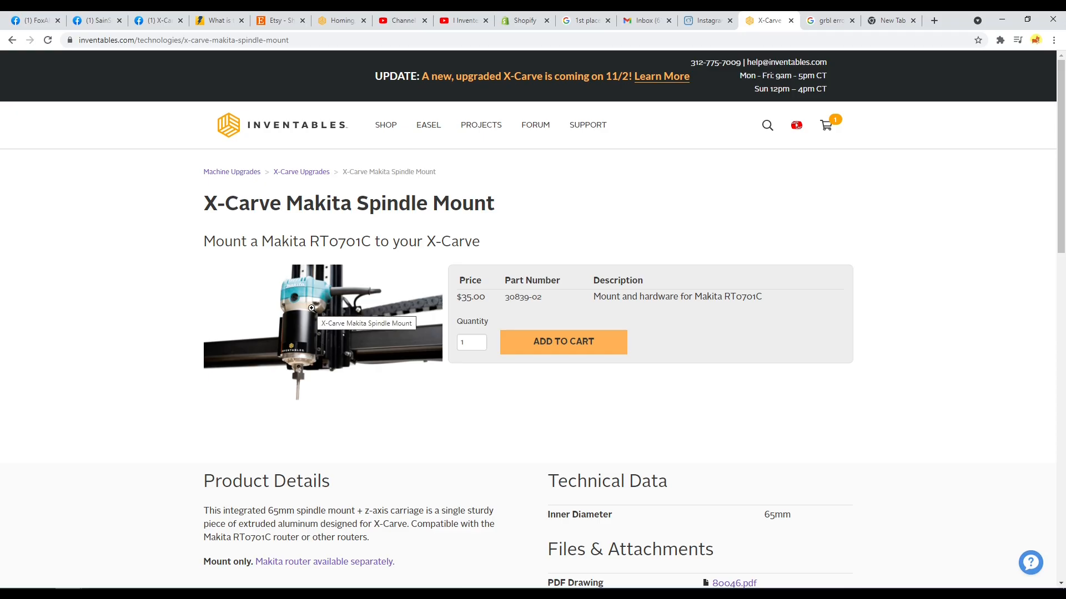
mouse_move(303, 302)
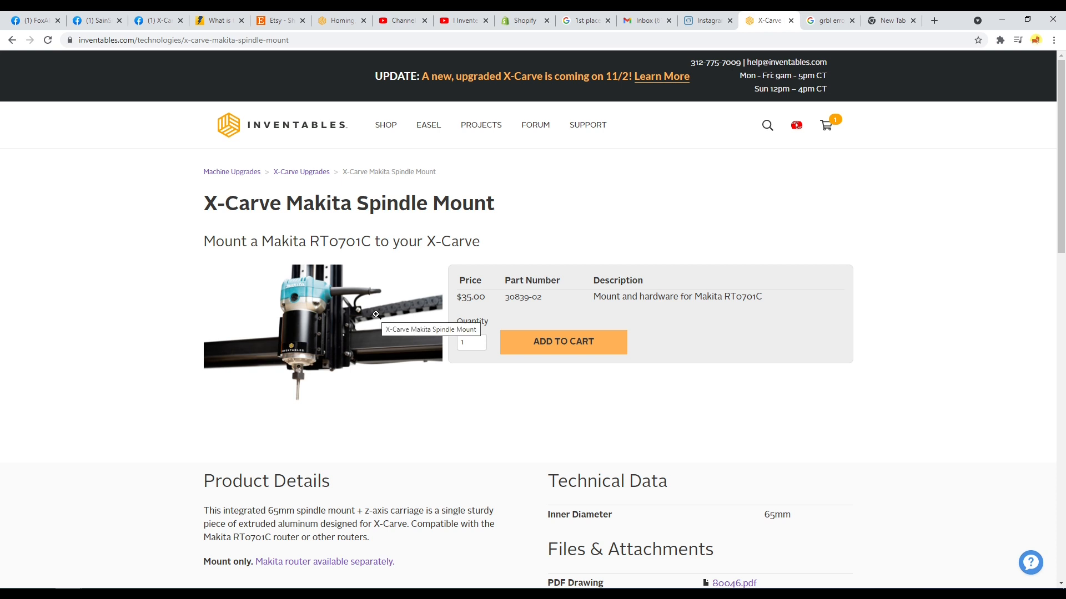
mouse_move(314, 296)
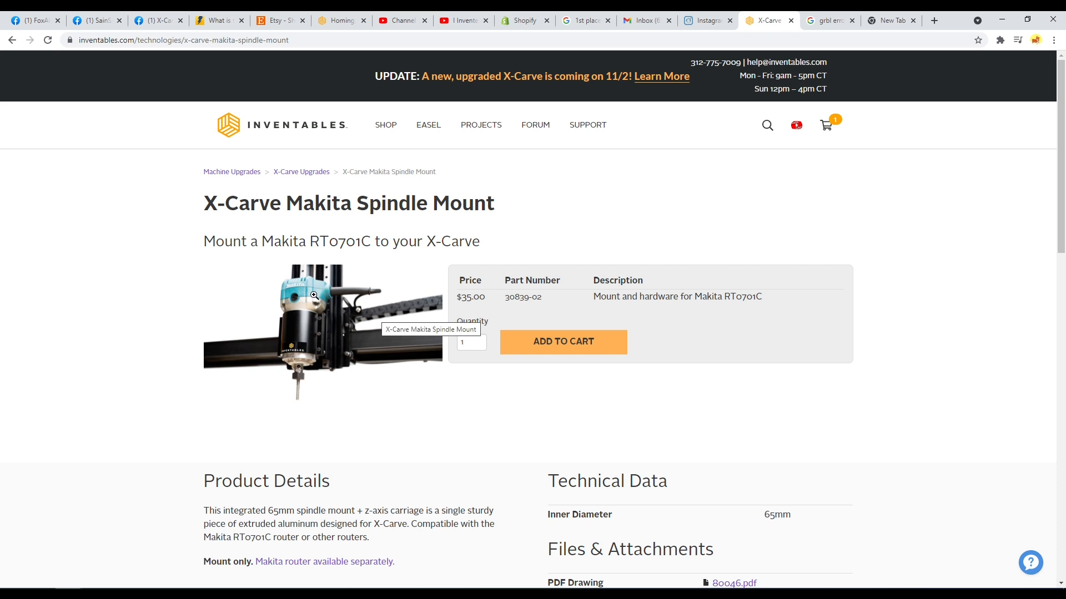
mouse_move(312, 304)
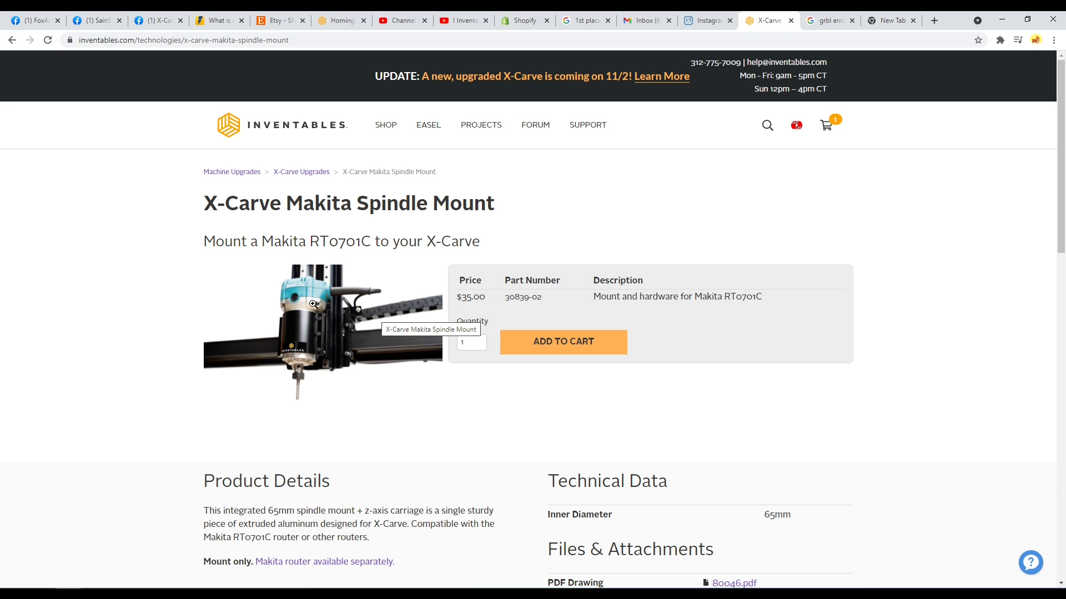
mouse_move(297, 406)
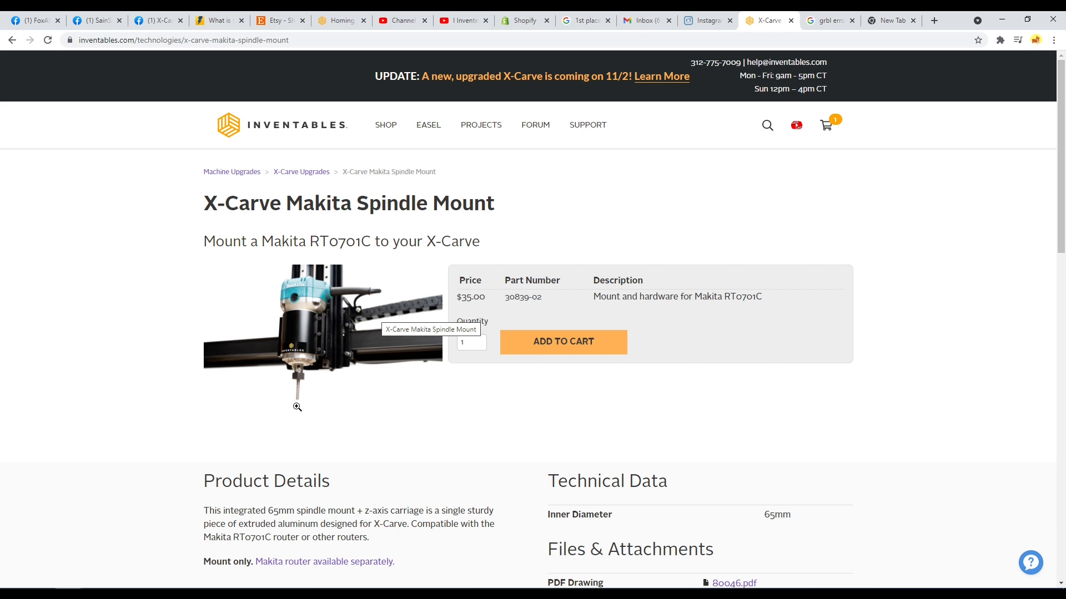
mouse_move(299, 387)
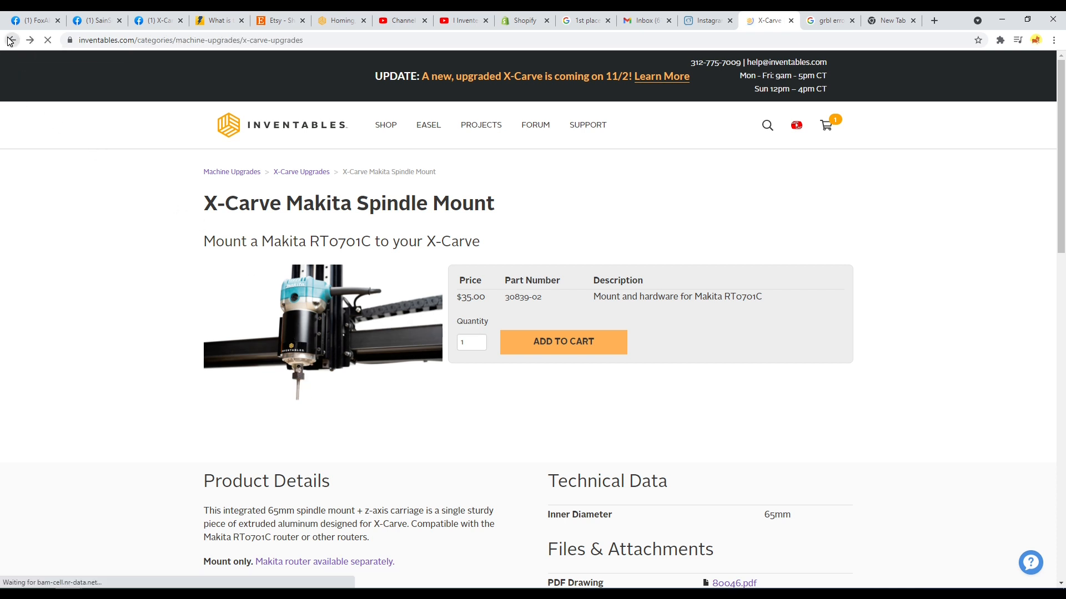
- Browse the $99.00 Makita Router photos and enlarge the router image in the lightbox
click(340, 561)
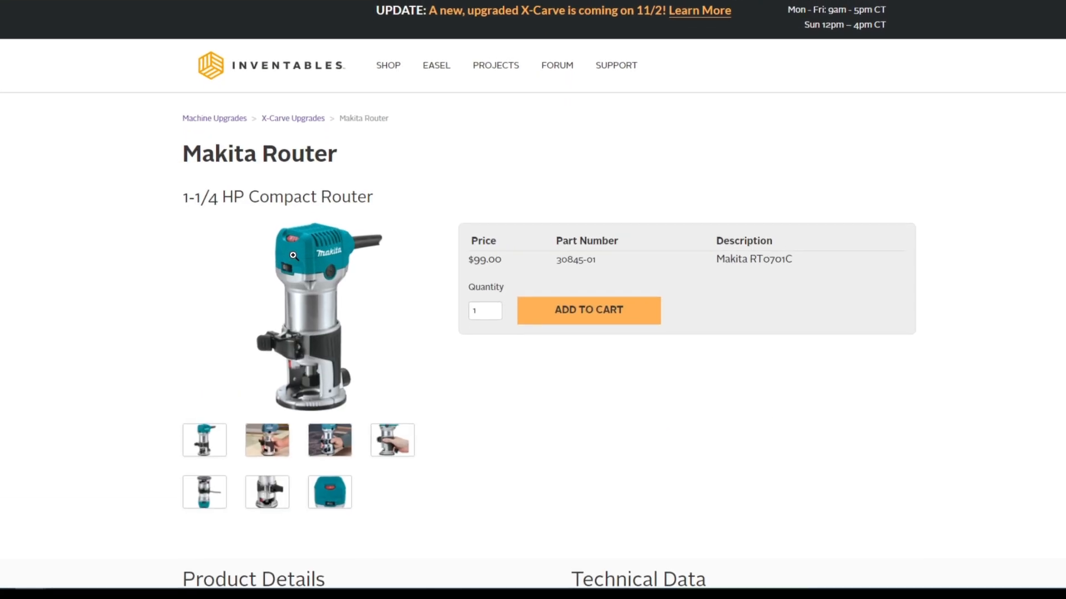
scroll(down, 3)
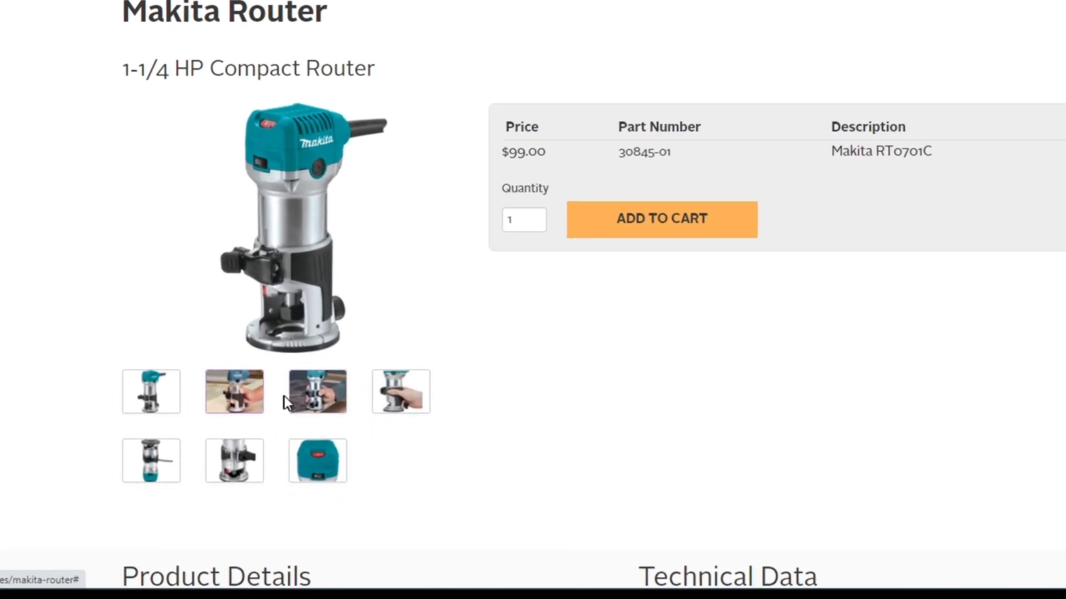
click(233, 460)
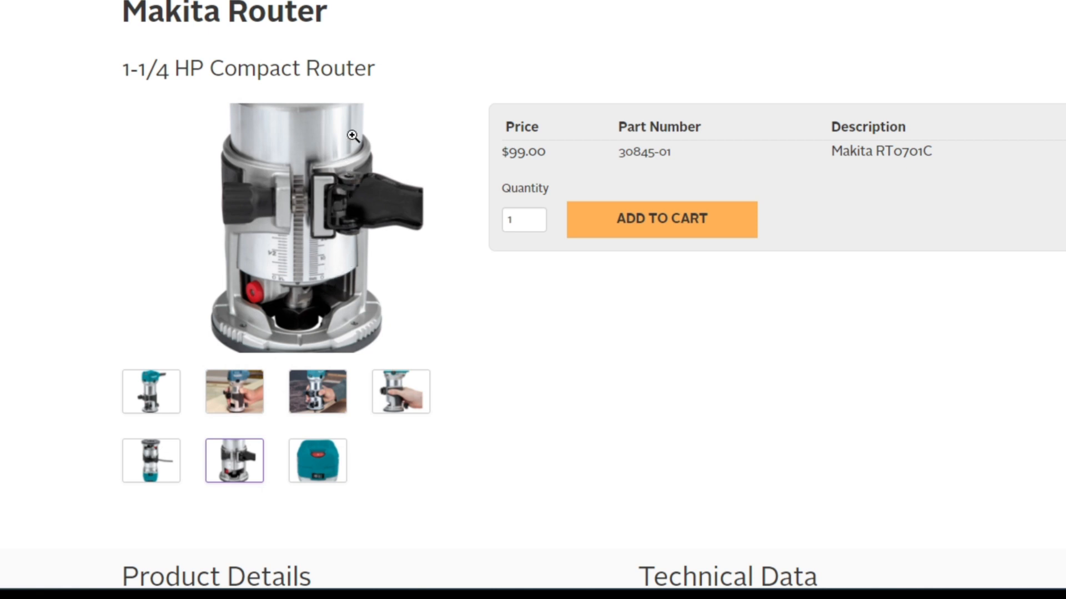
mouse_move(352, 136)
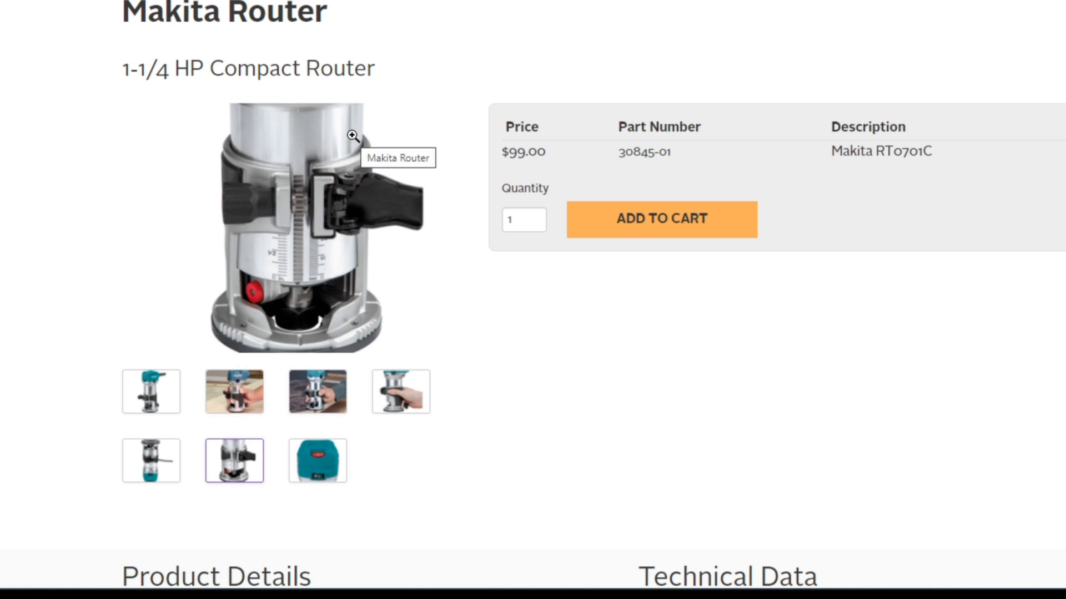
scroll(up, 3)
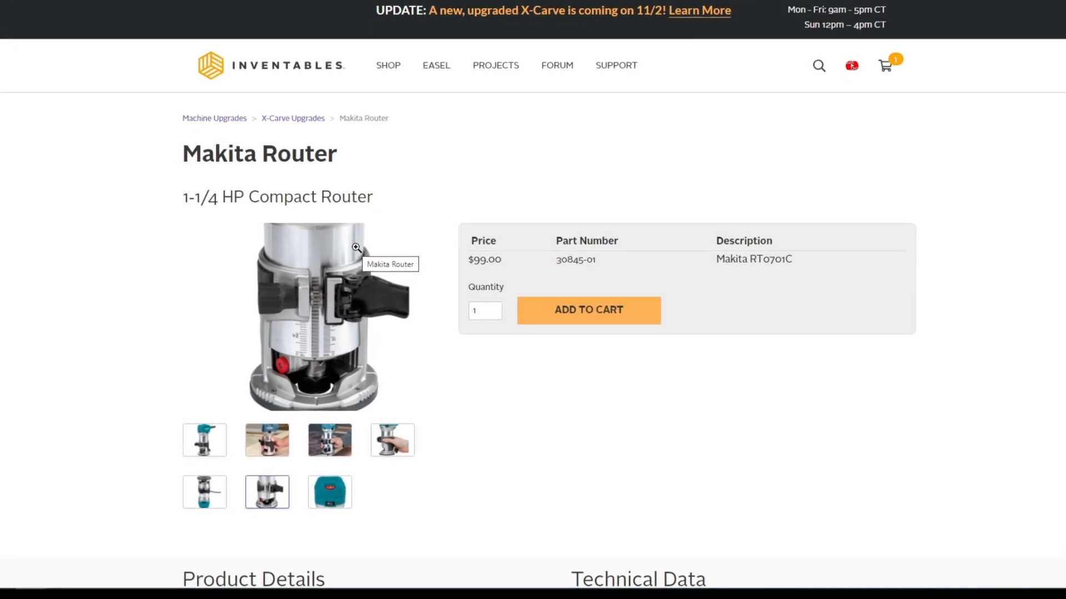
scroll(down, 3)
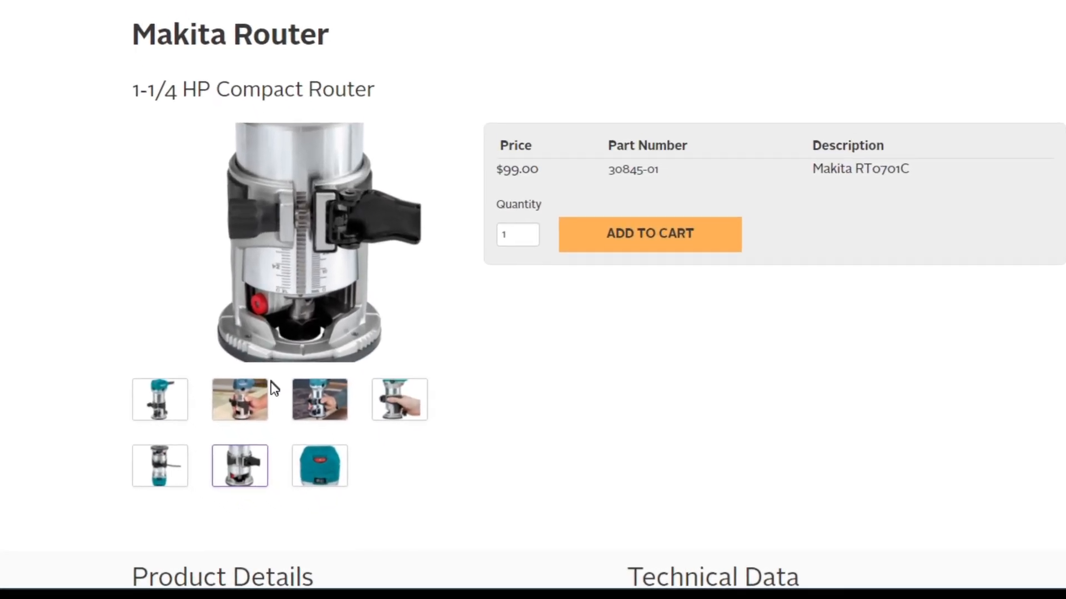
scroll(down, 3)
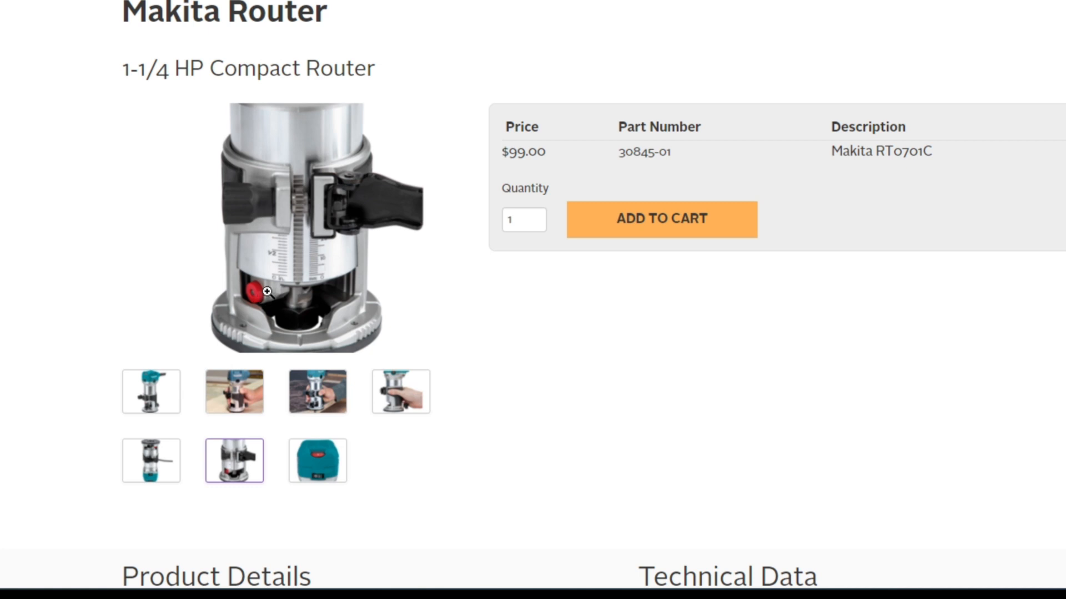
mouse_move(249, 288)
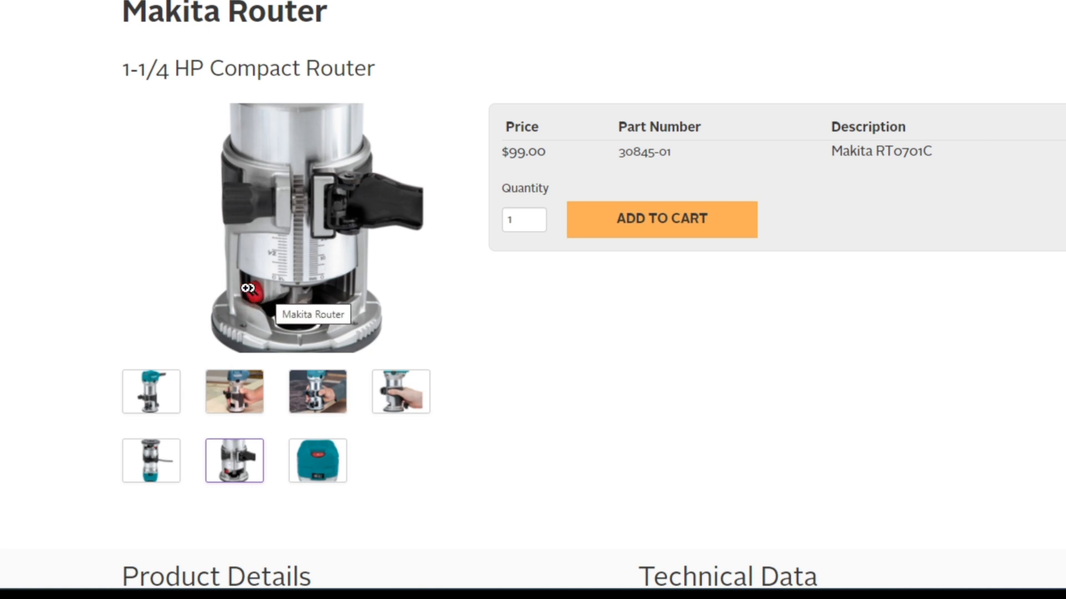
mouse_move(306, 323)
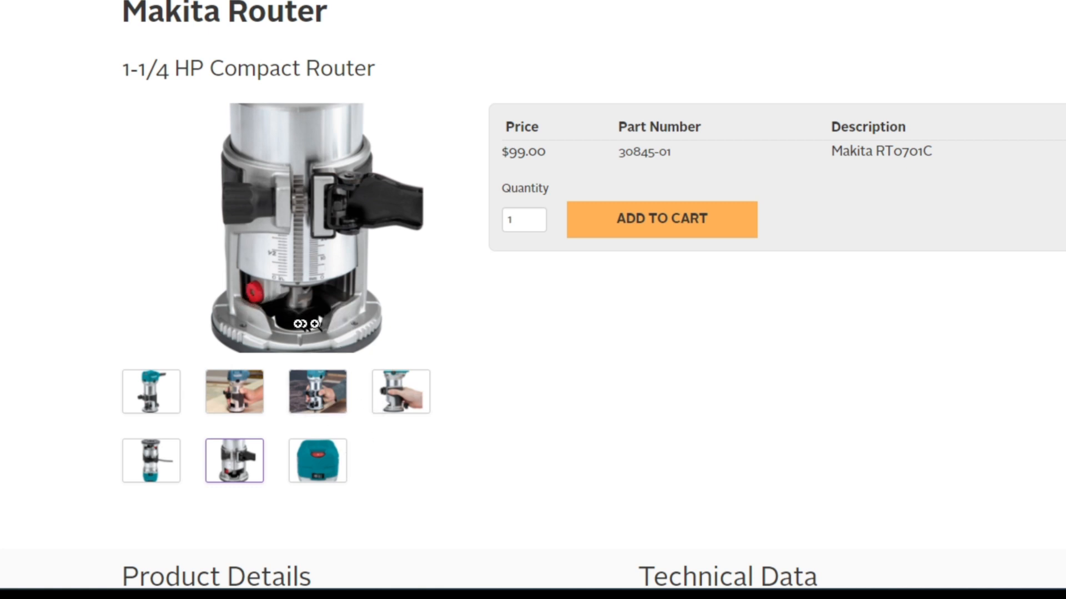
mouse_move(688, 176)
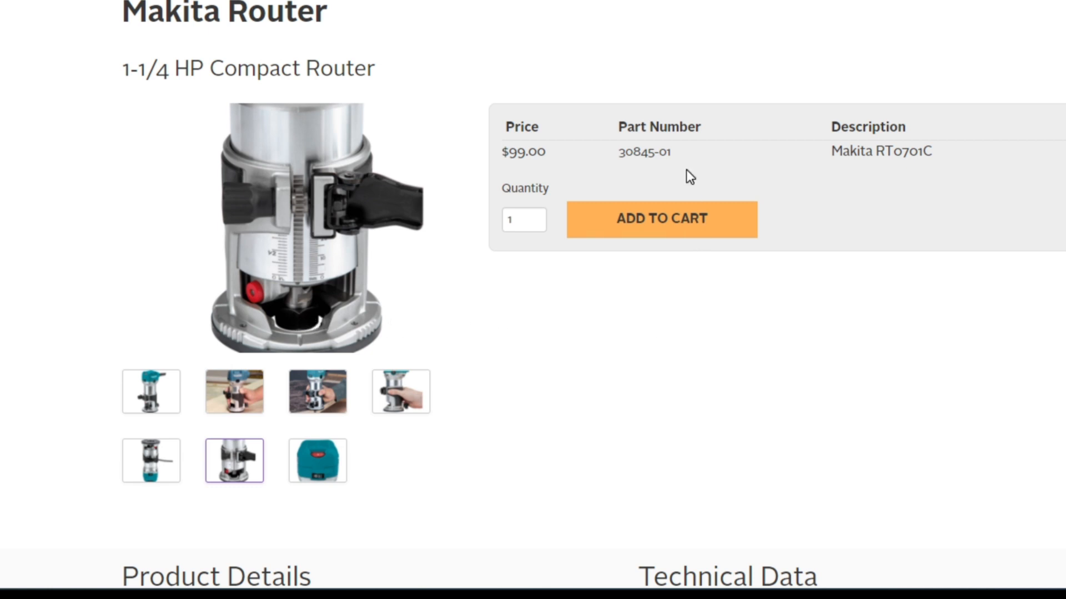
mouse_move(781, 112)
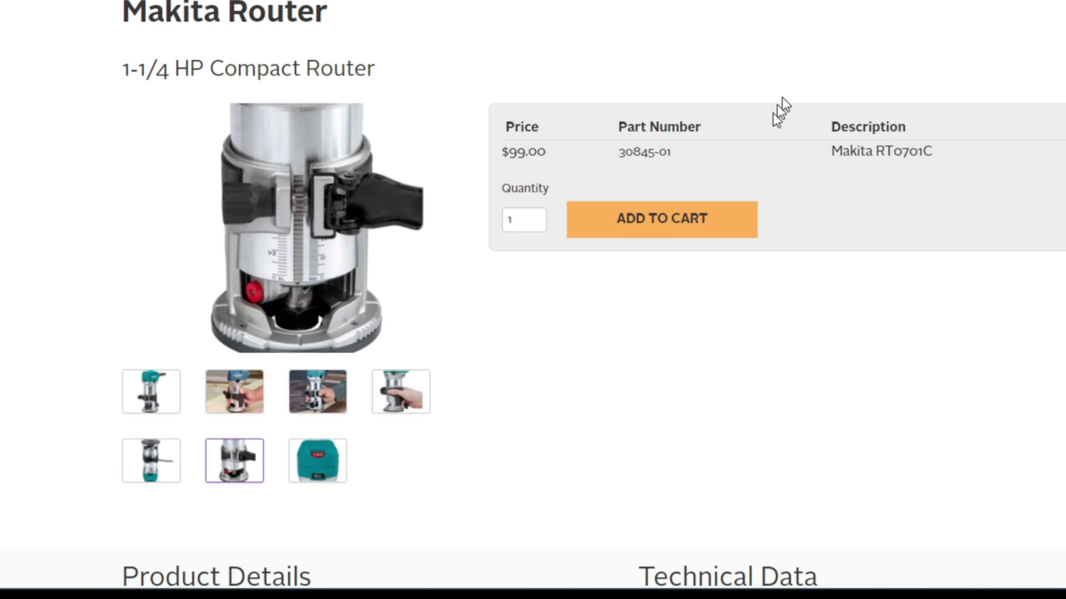
mouse_move(242, 293)
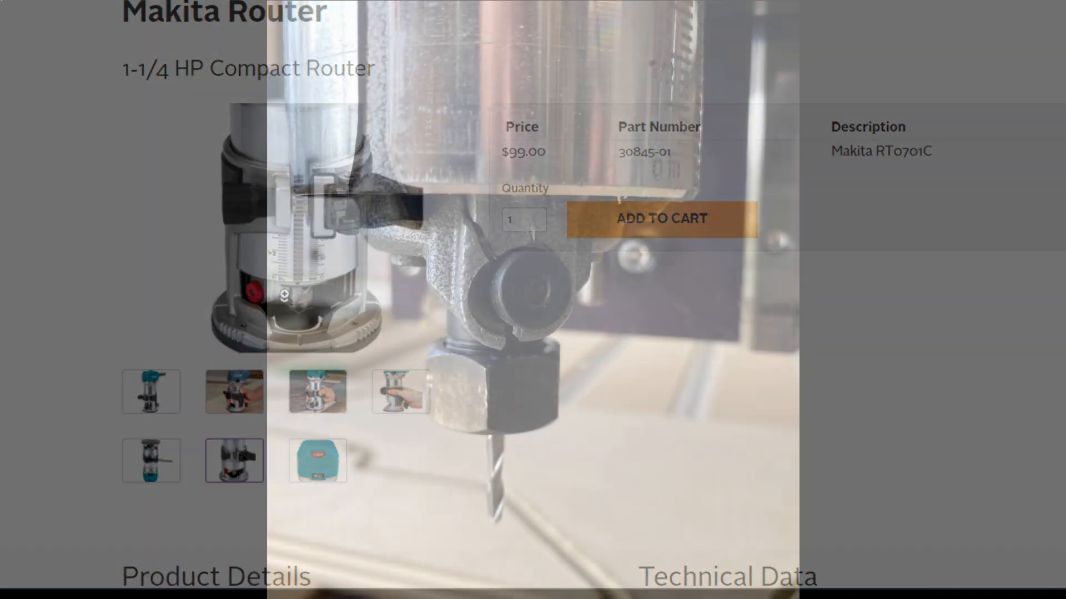
click(400, 391)
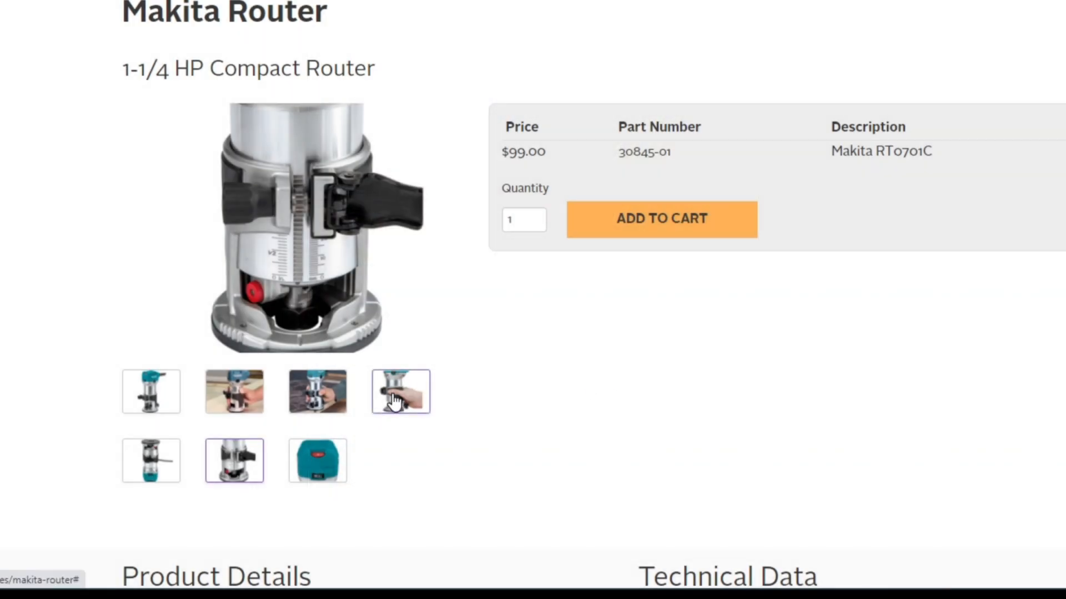
mouse_move(234, 461)
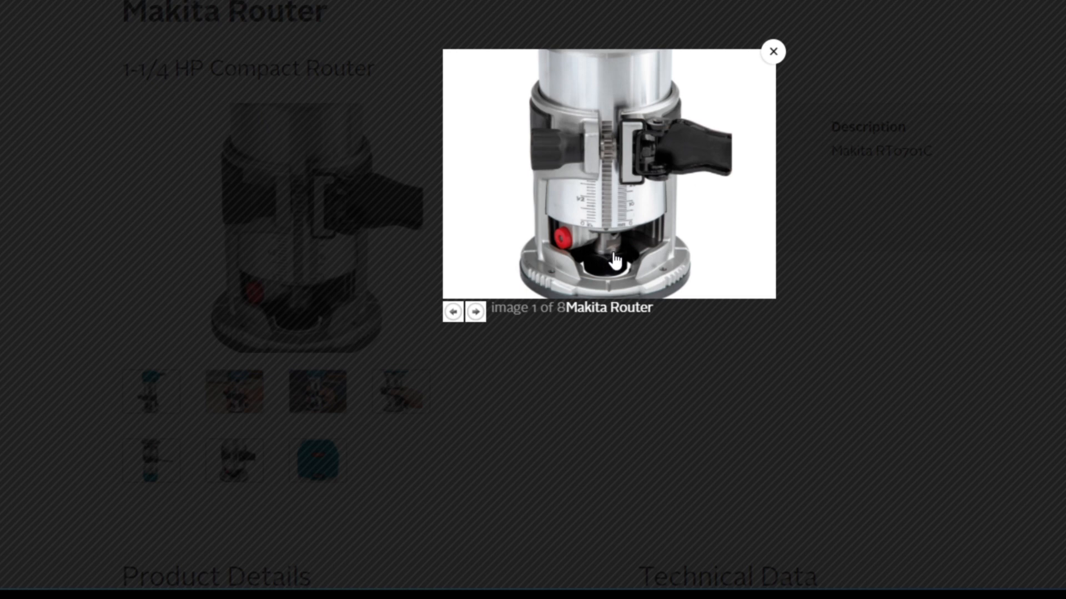
mouse_move(620, 276)
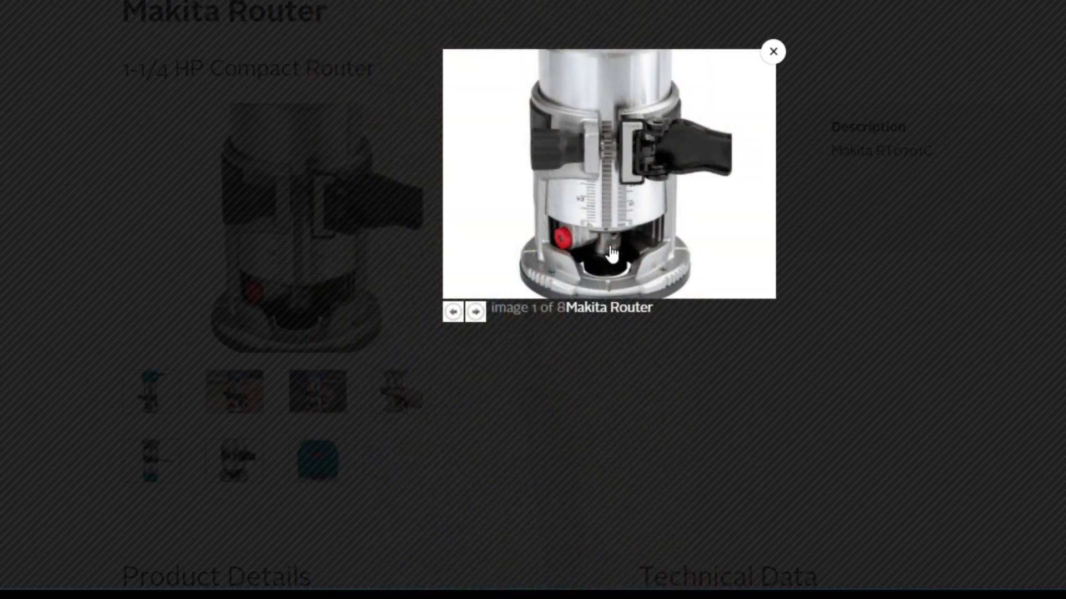
mouse_move(754, 70)
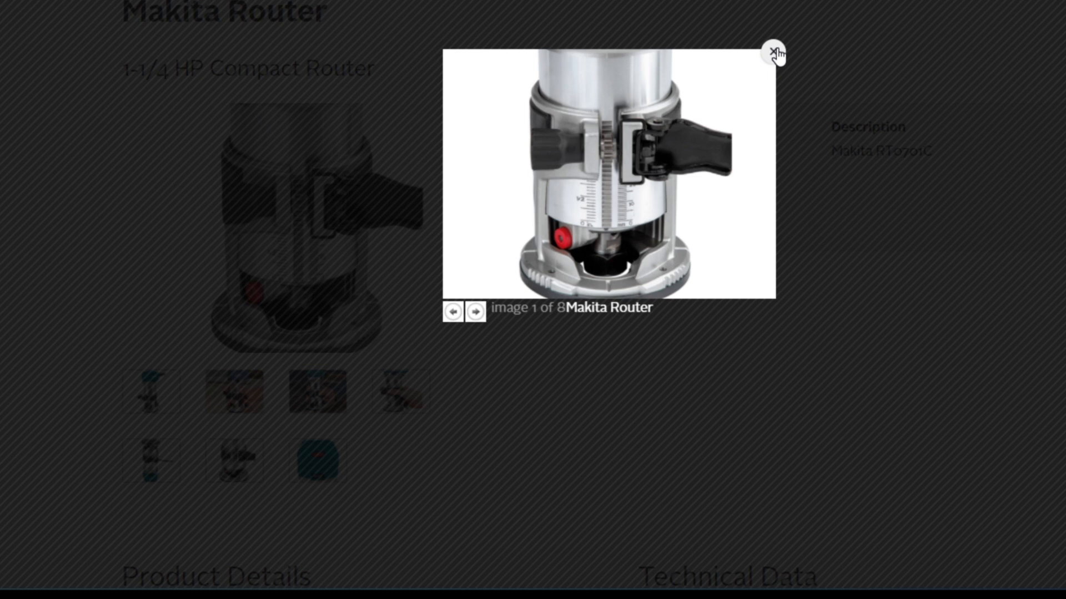
mouse_move(609, 255)
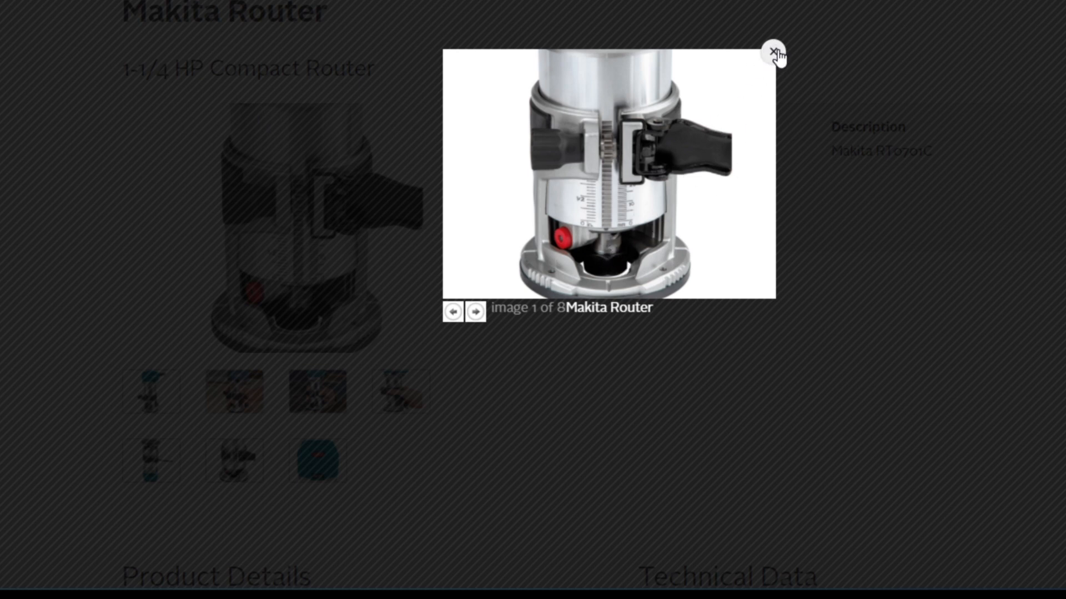
- Dismiss the router lightbox using its top-right X
click(772, 52)
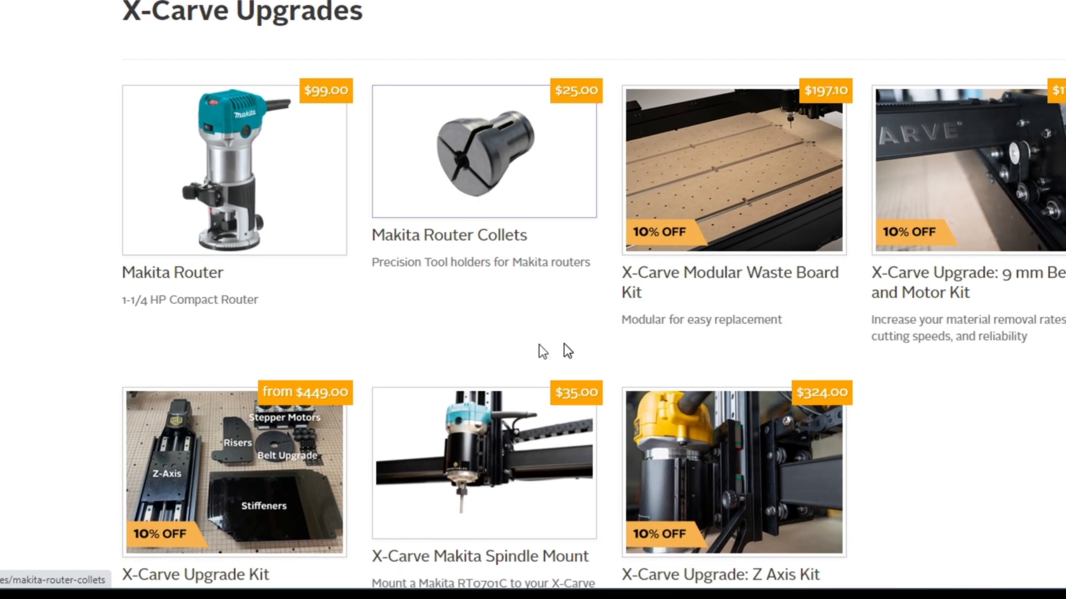
mouse_move(729, 174)
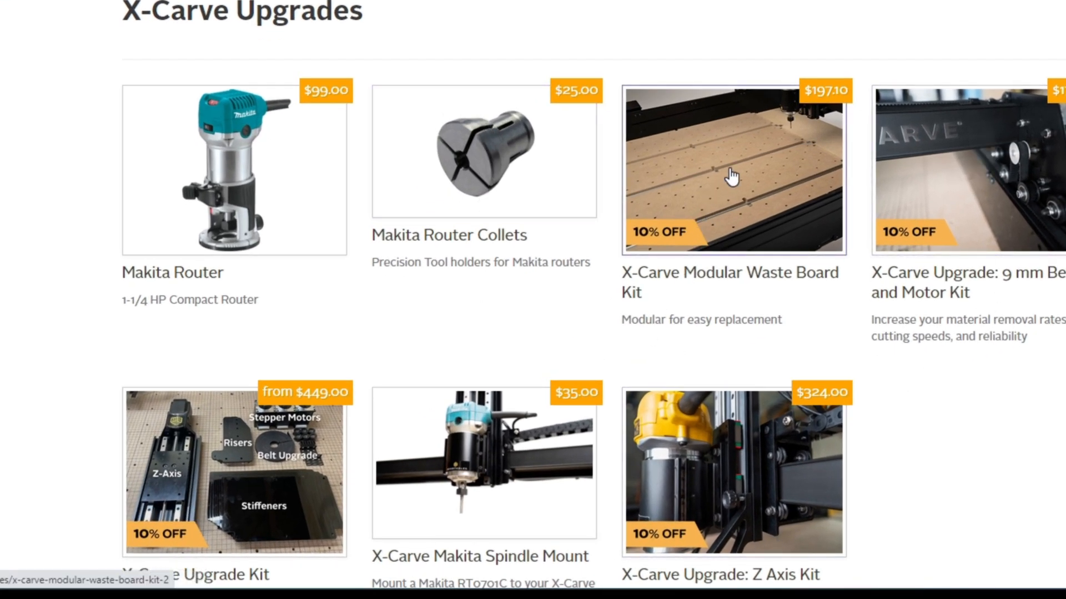
mouse_move(690, 540)
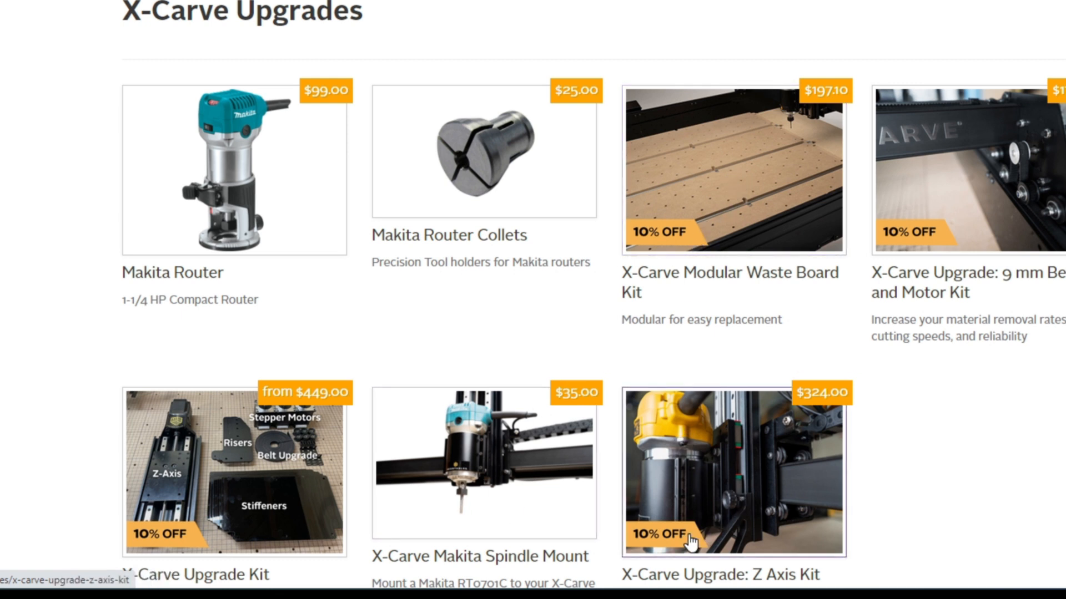
mouse_move(740, 493)
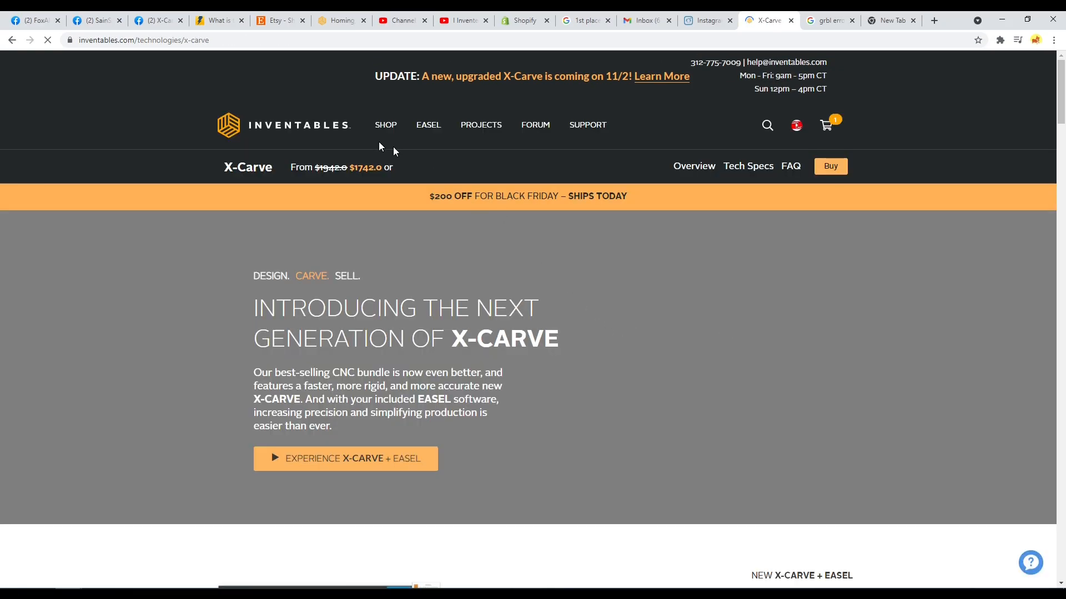
- Open the fully-loaded X-Carve bundle page from Start Building Yours and add it to the cart
scroll(down, 3)
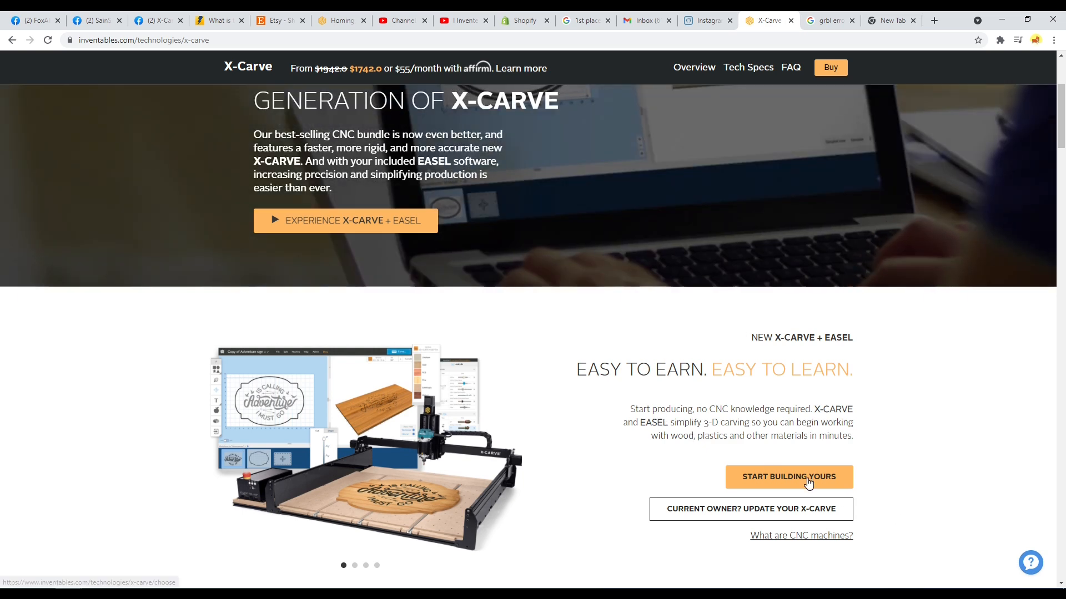
click(789, 477)
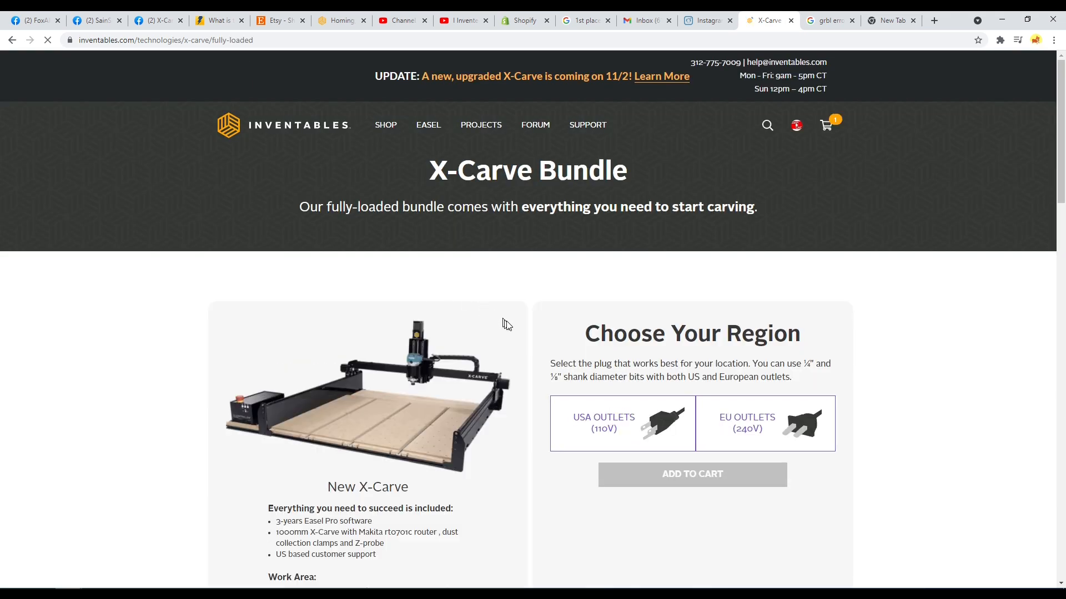
scroll(down, 3)
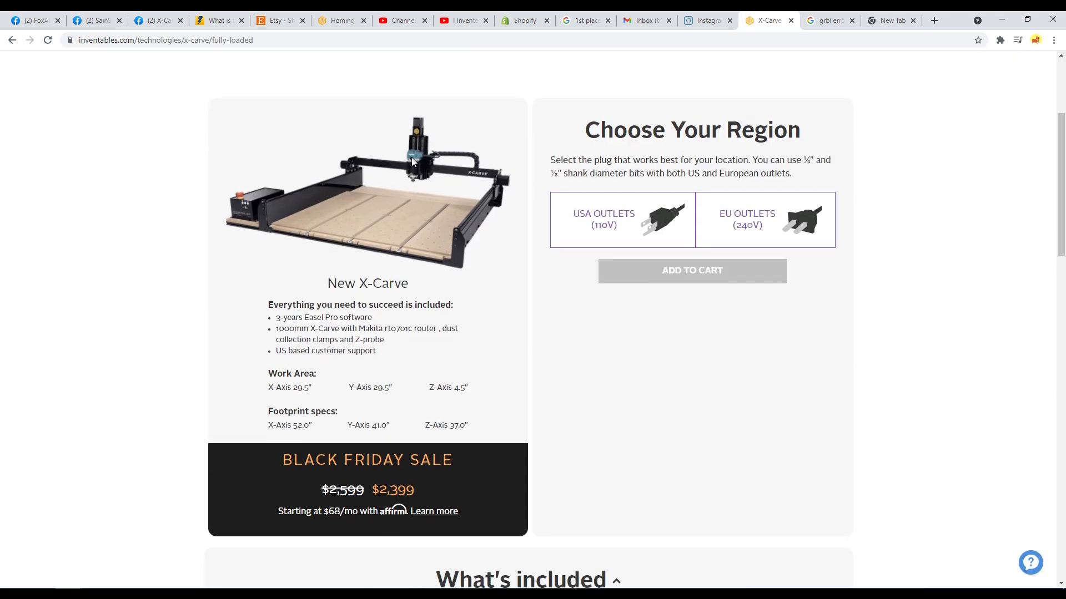
mouse_move(421, 130)
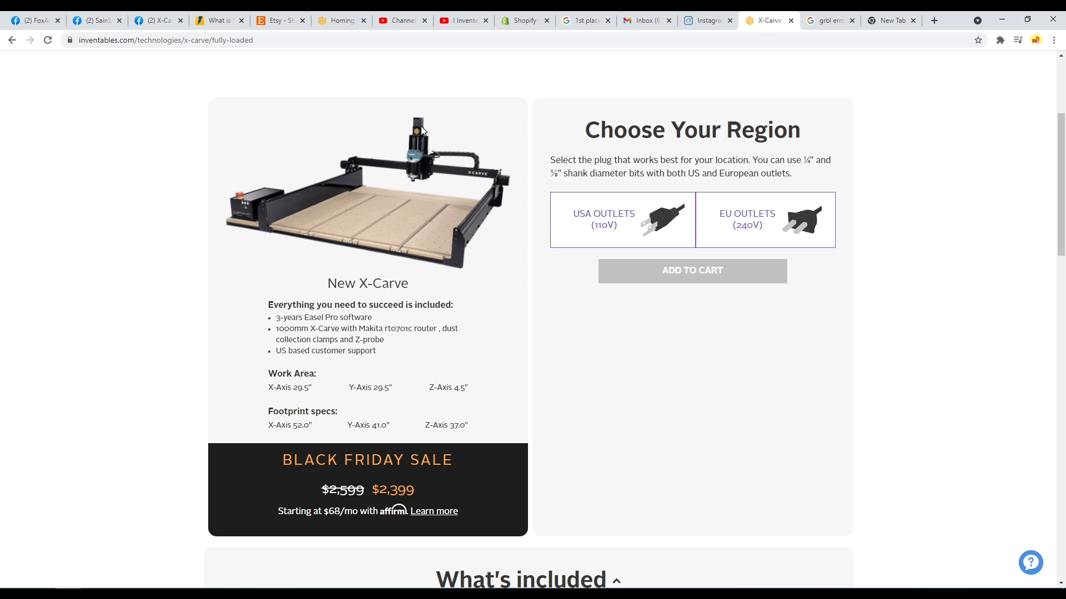
mouse_move(472, 230)
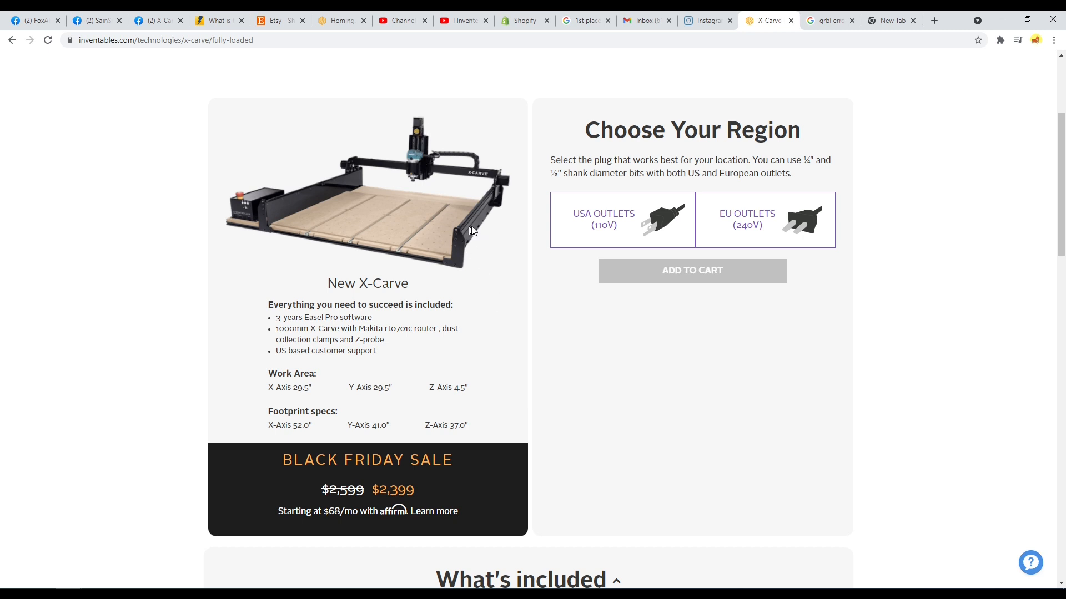
mouse_move(506, 187)
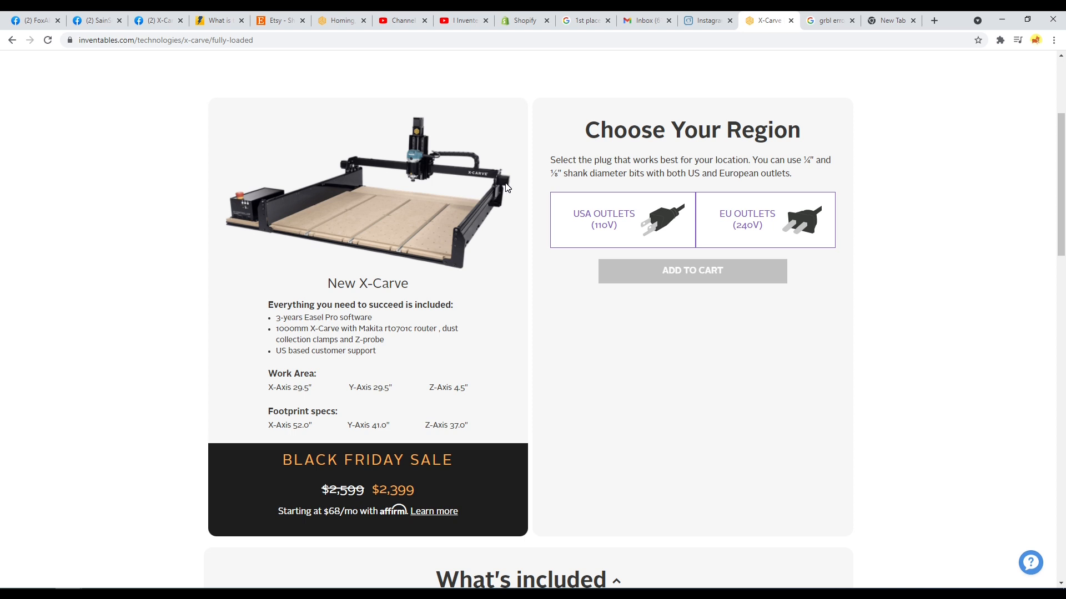
mouse_move(421, 170)
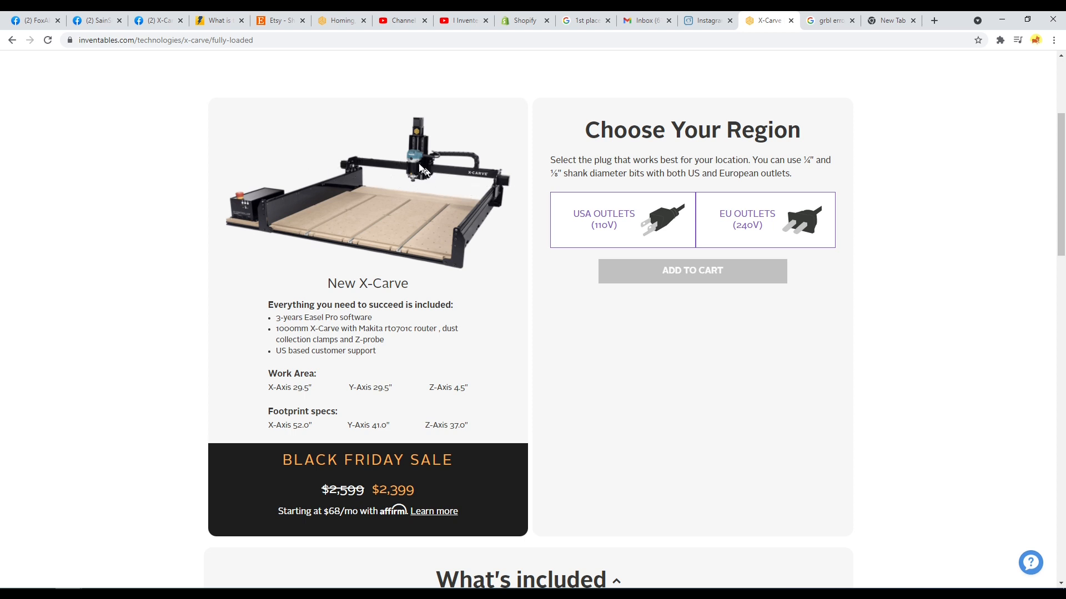
mouse_move(461, 278)
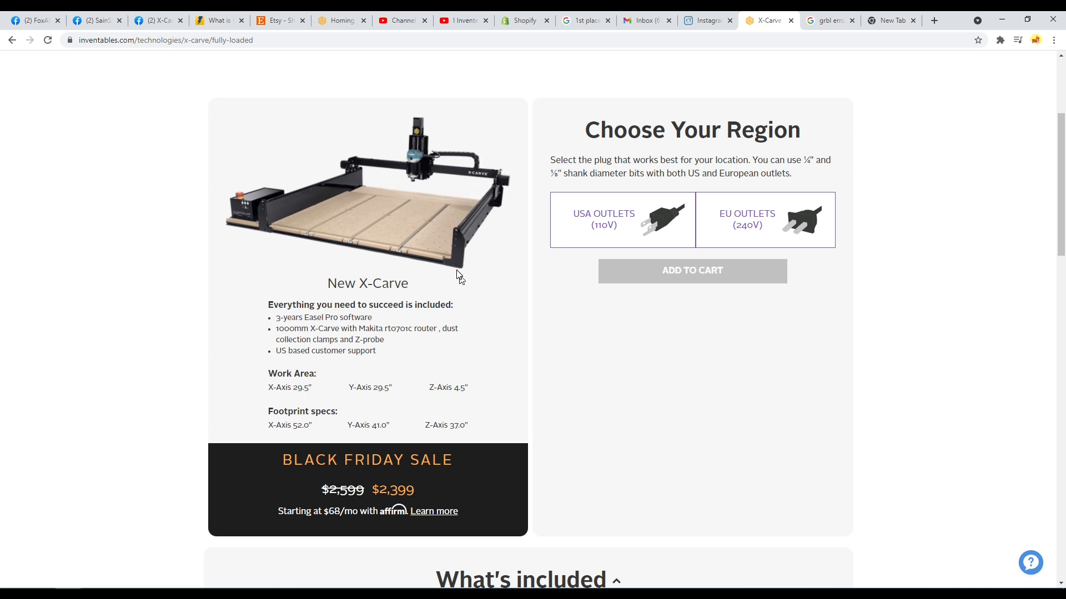
click(691, 271)
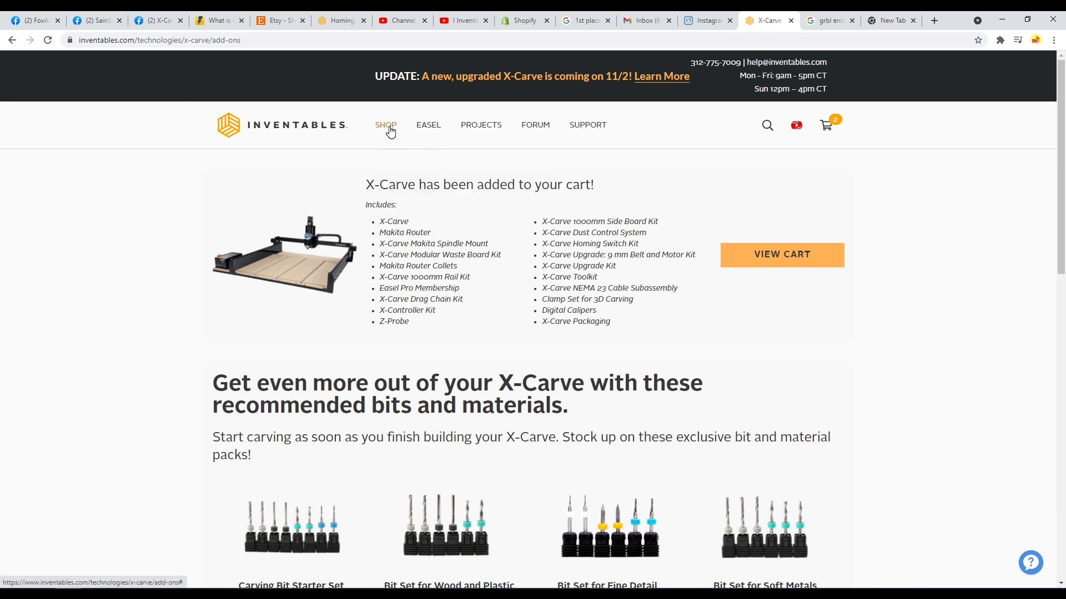
- Go through Shop > X-Carve and scroll down toward the X-Carve Upgrades category
click(386, 125)
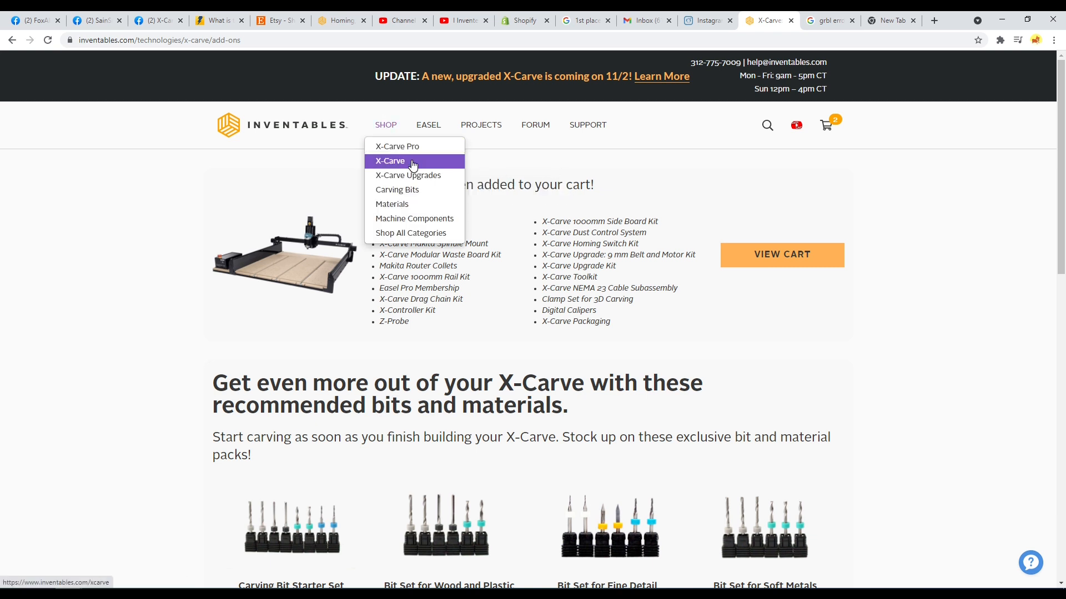
click(391, 161)
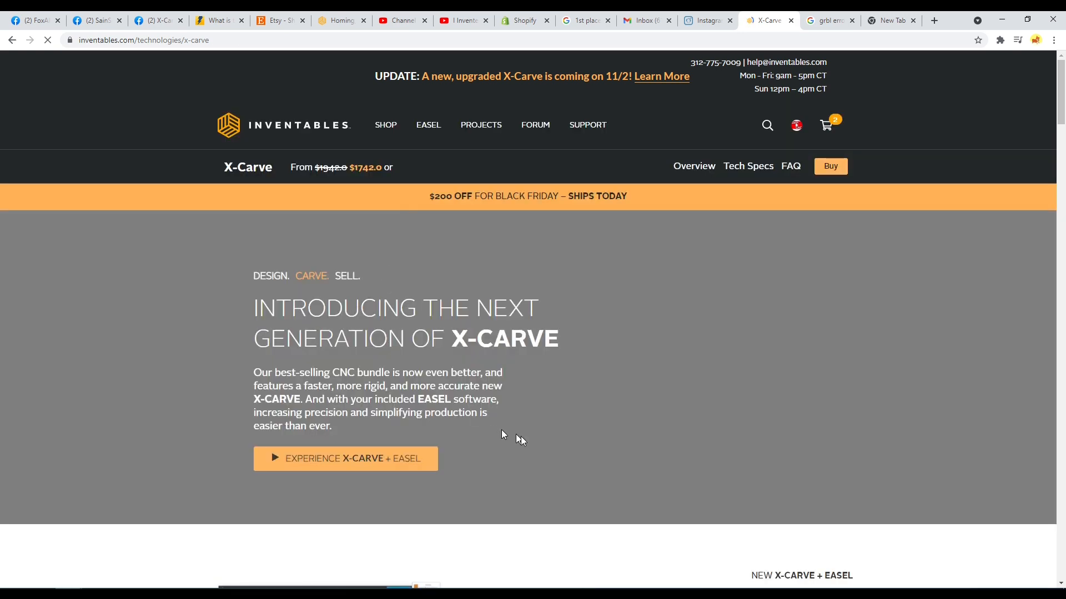
scroll(down, 3)
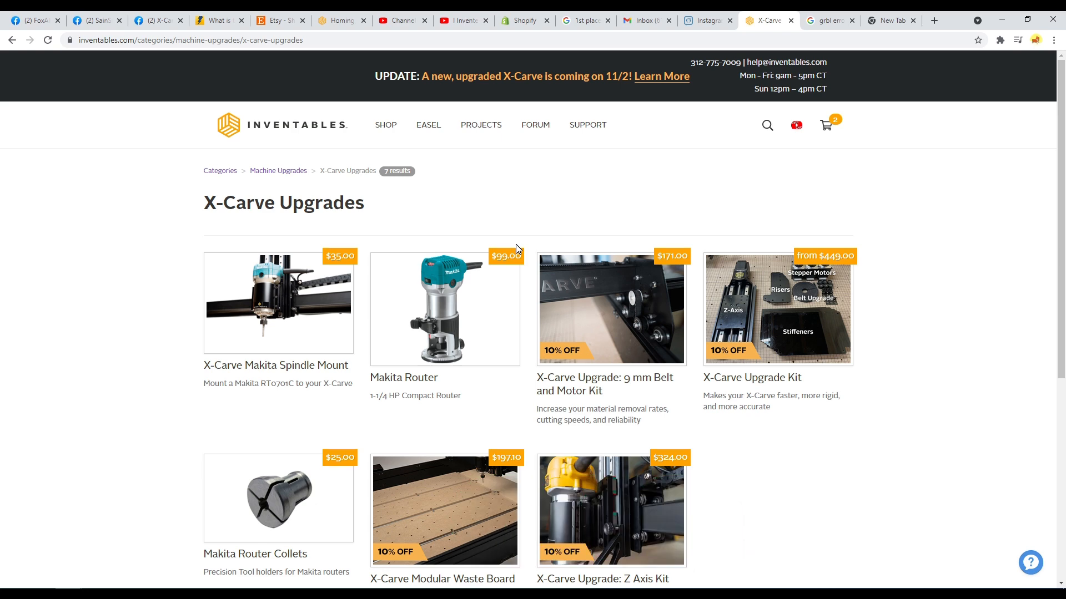
scroll(down, 3)
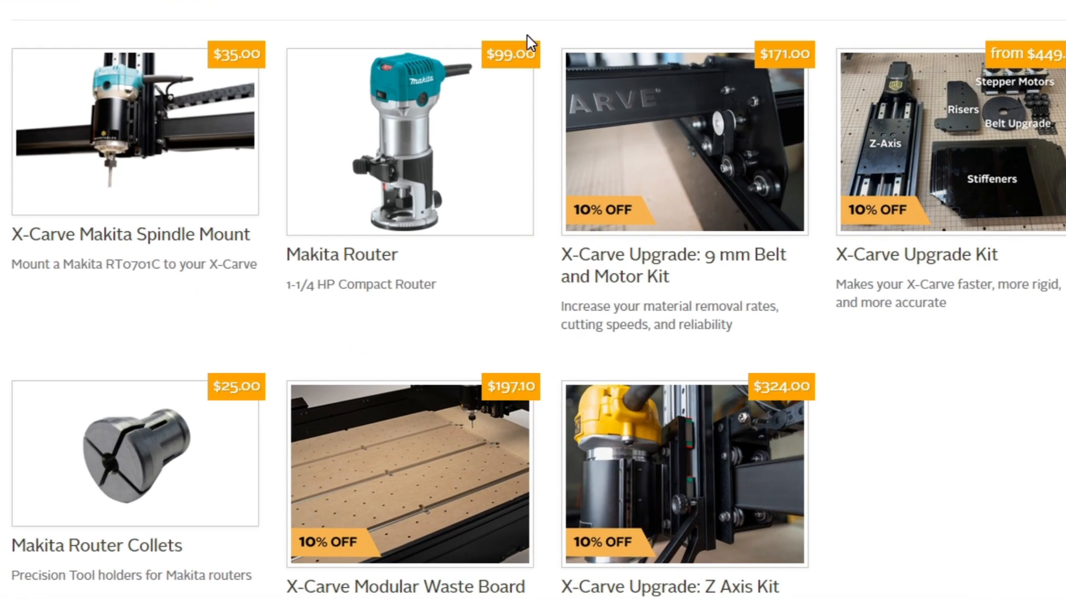